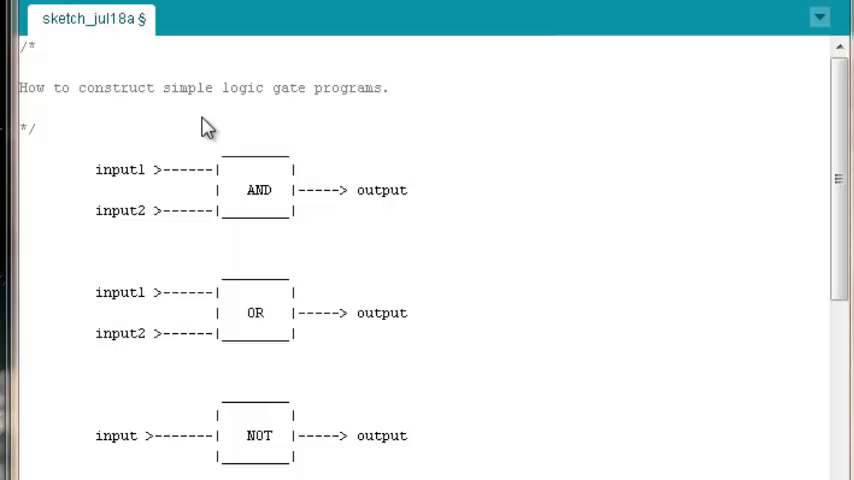
pyautogui.moveTo(97, 108)
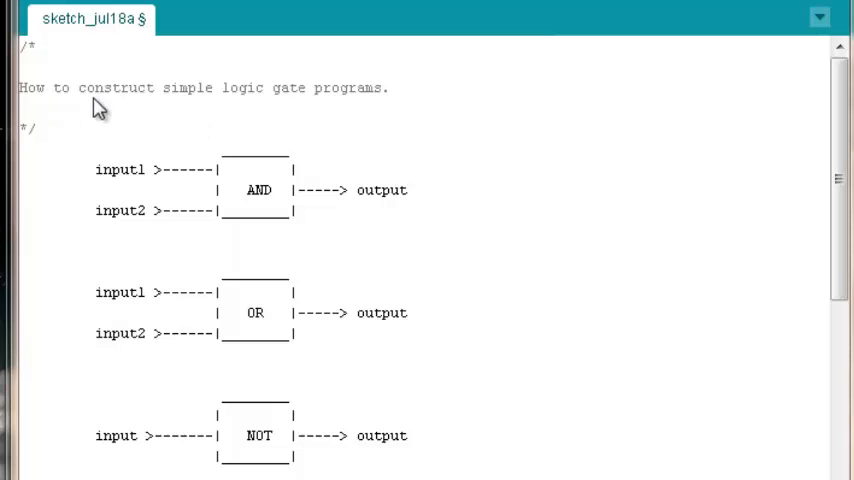
pyautogui.moveTo(383, 117)
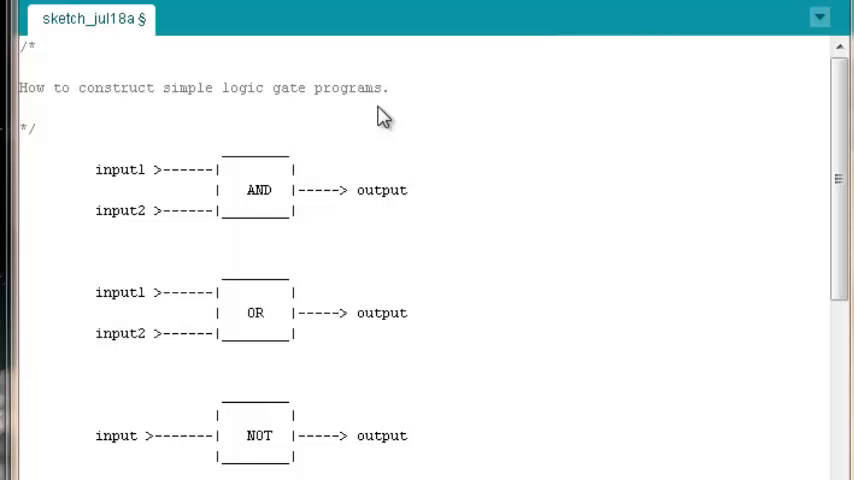
pyautogui.moveTo(322, 119)
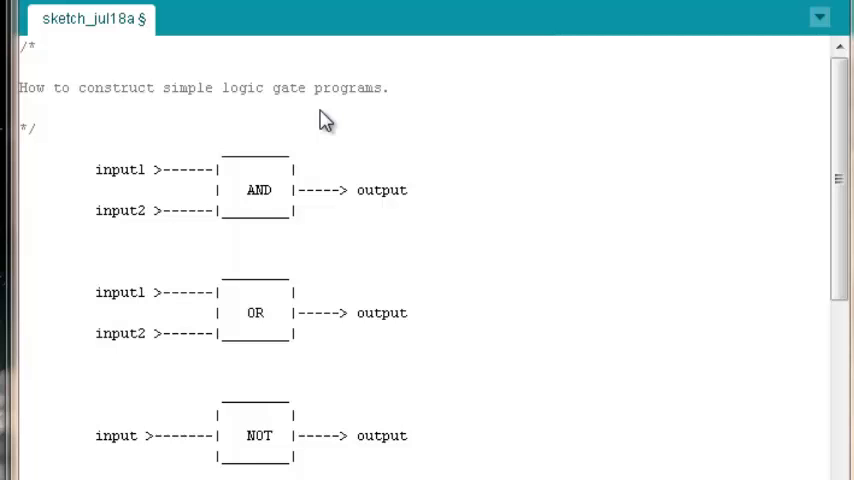
pyautogui.moveTo(317, 133)
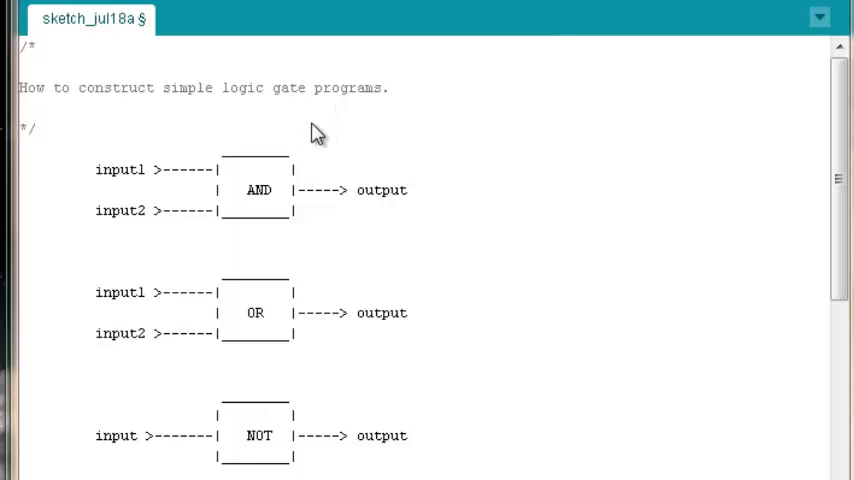
pyautogui.moveTo(346, 122)
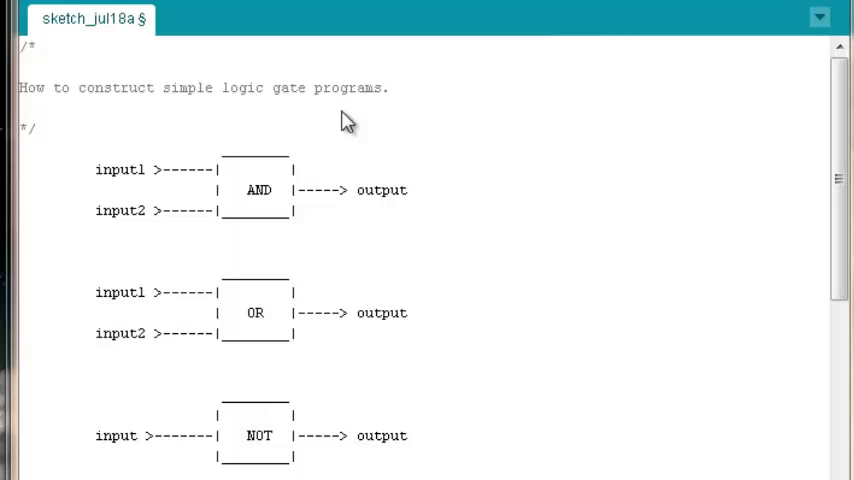
pyautogui.moveTo(418, 148)
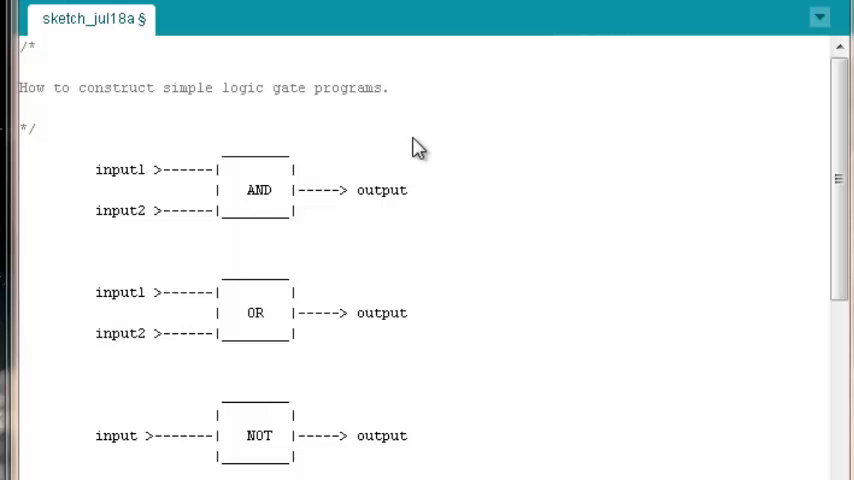
pyautogui.moveTo(446, 150)
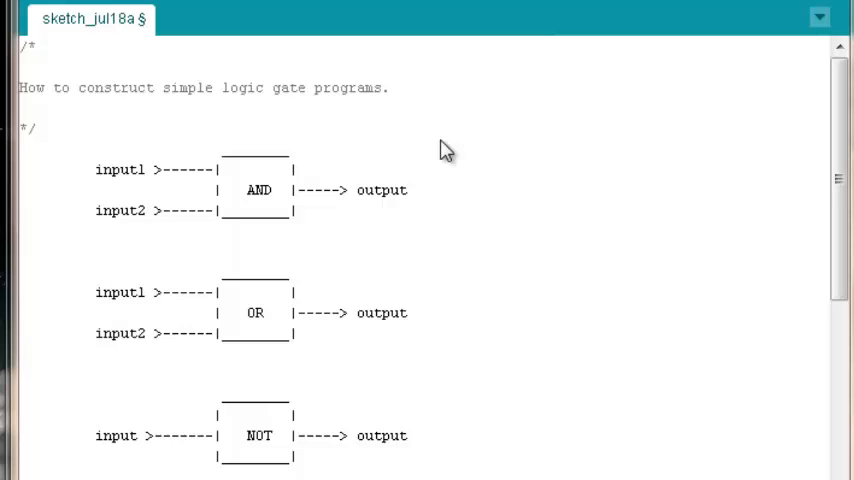
pyautogui.moveTo(463, 168)
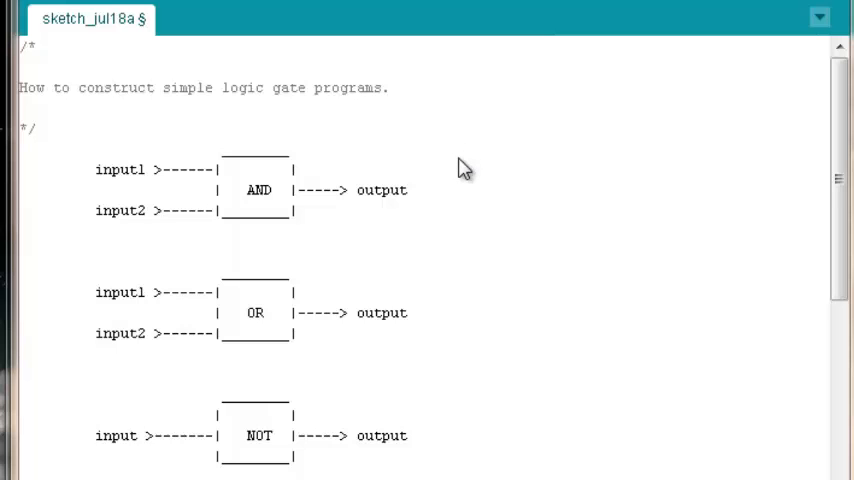
pyautogui.moveTo(366, 118)
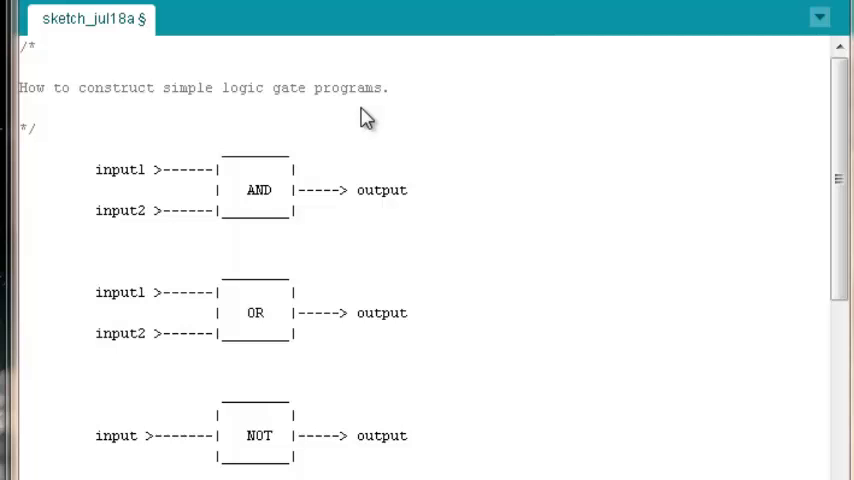
pyautogui.moveTo(350, 216)
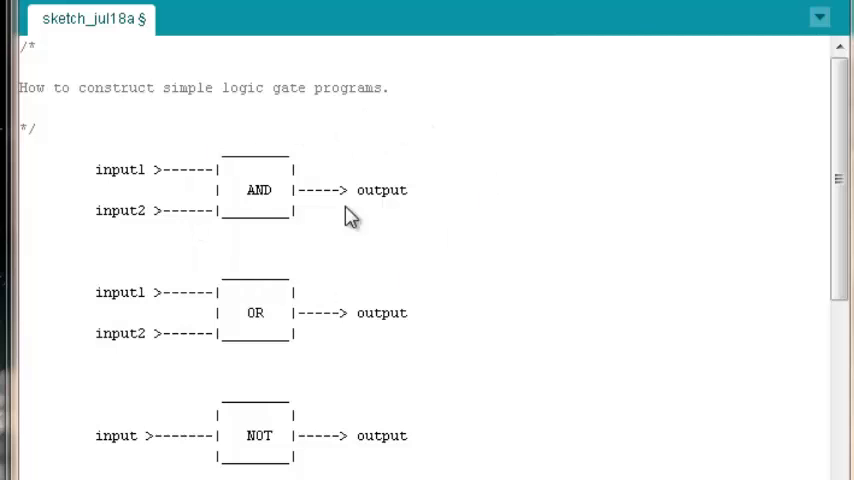
pyautogui.moveTo(298, 375)
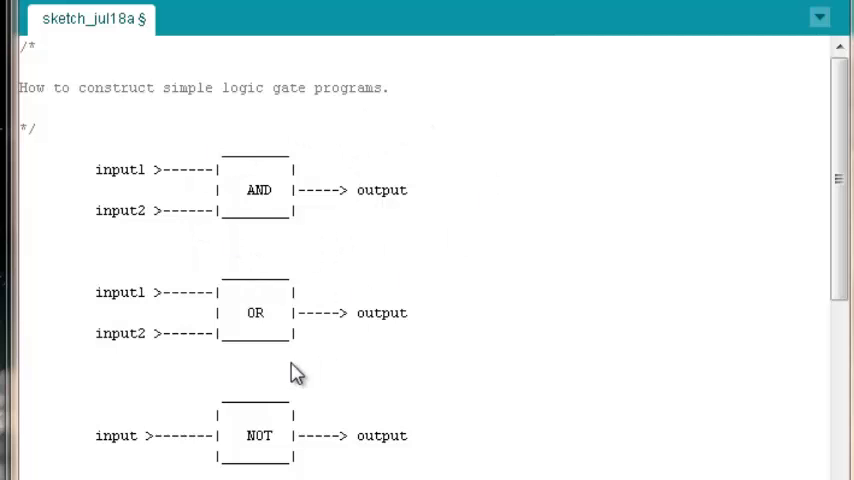
pyautogui.moveTo(599, 235)
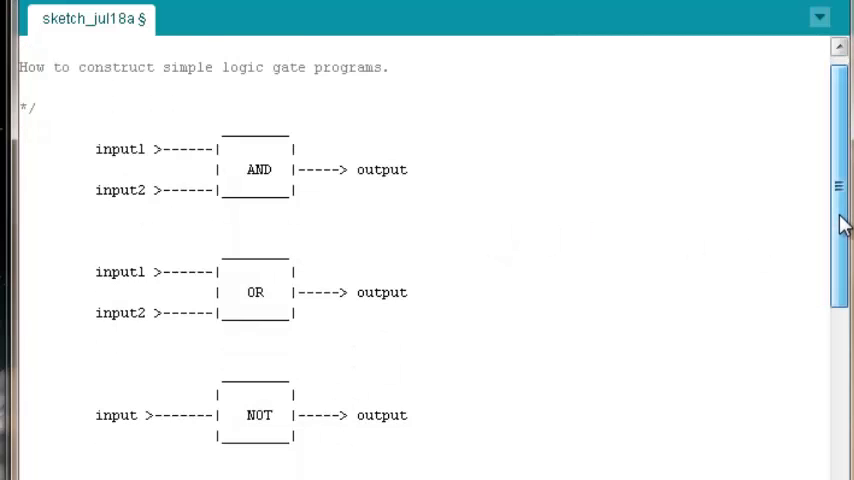
# Review the Serial Monitor output and send t as the first input.
pyautogui.scroll(-3)
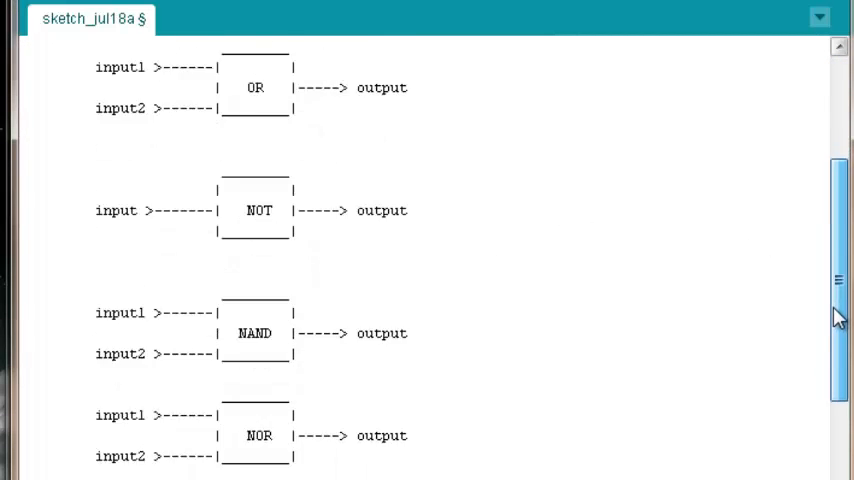
pyautogui.scroll(-3)
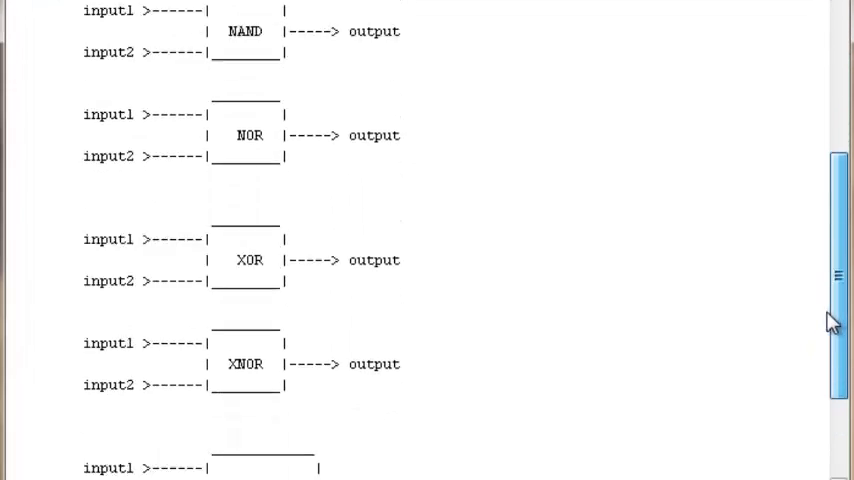
pyautogui.scroll(-3)
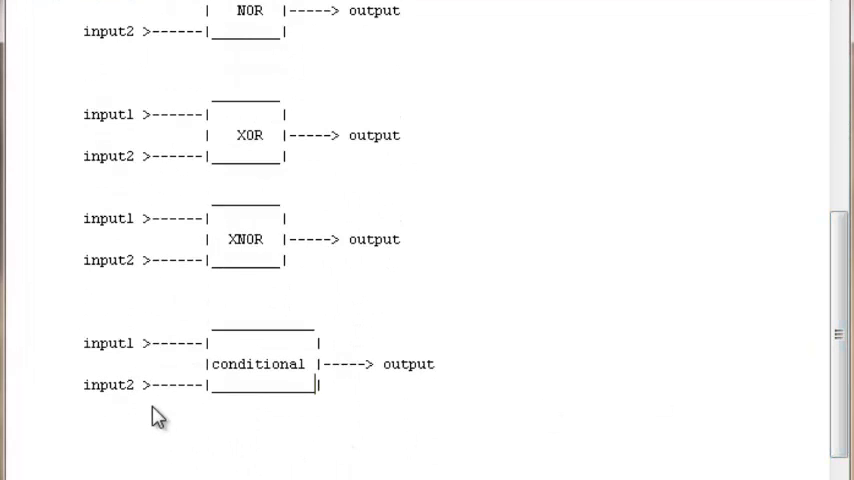
pyautogui.moveTo(343, 327)
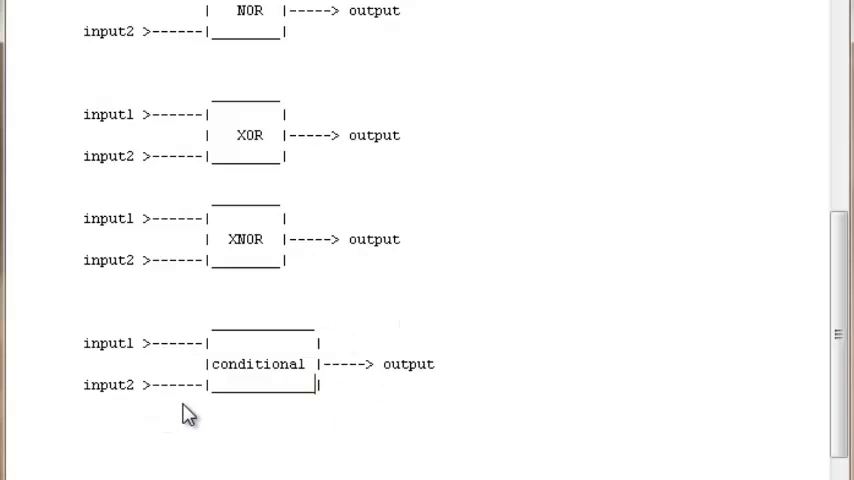
pyautogui.moveTo(253, 434)
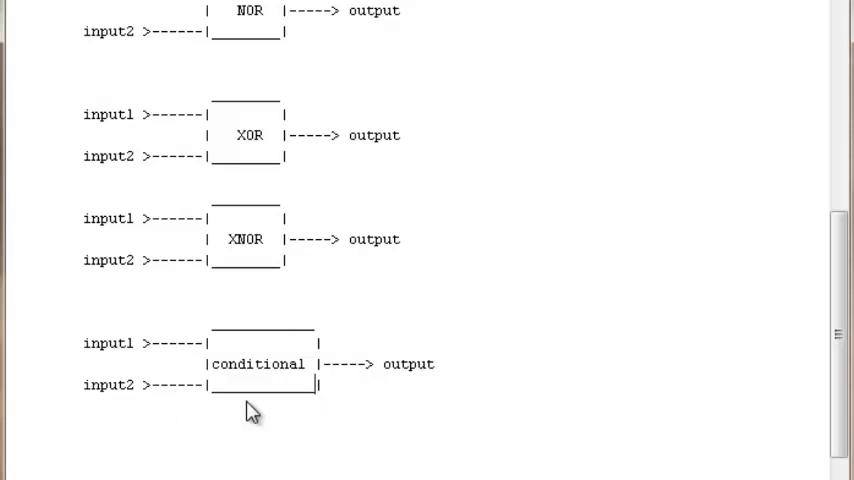
pyautogui.moveTo(322, 435)
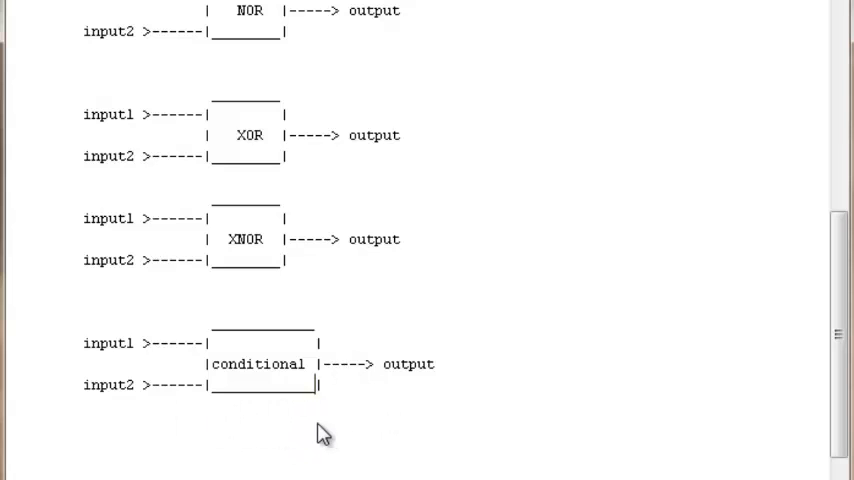
pyautogui.moveTo(258, 435)
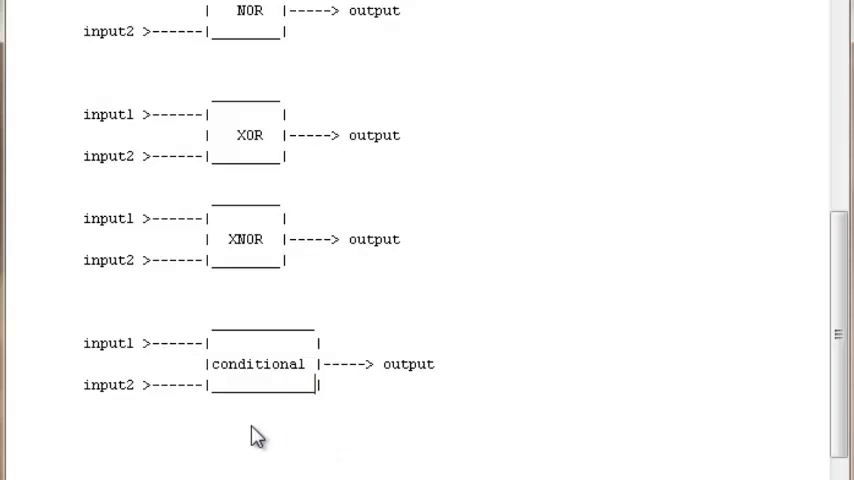
pyautogui.moveTo(291, 418)
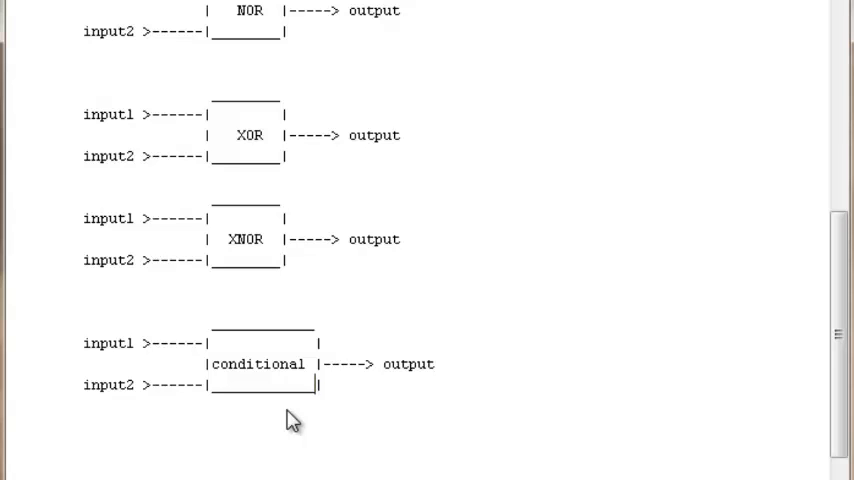
pyautogui.moveTo(372, 275)
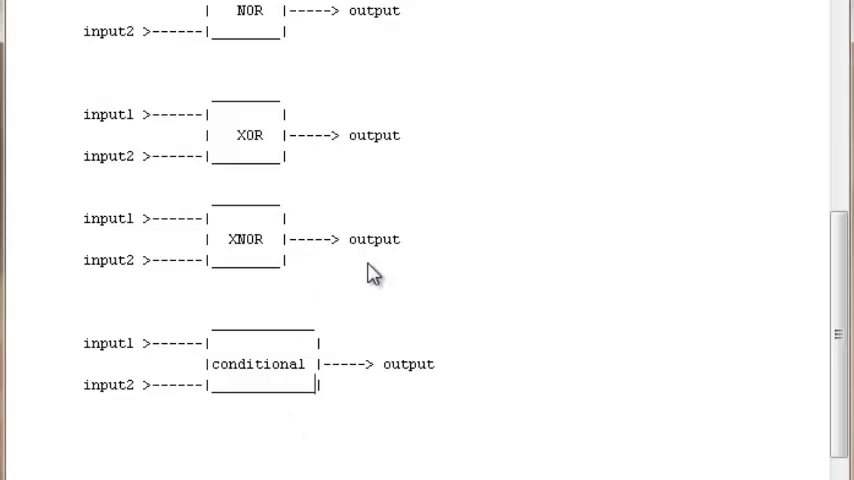
pyautogui.moveTo(393, 345)
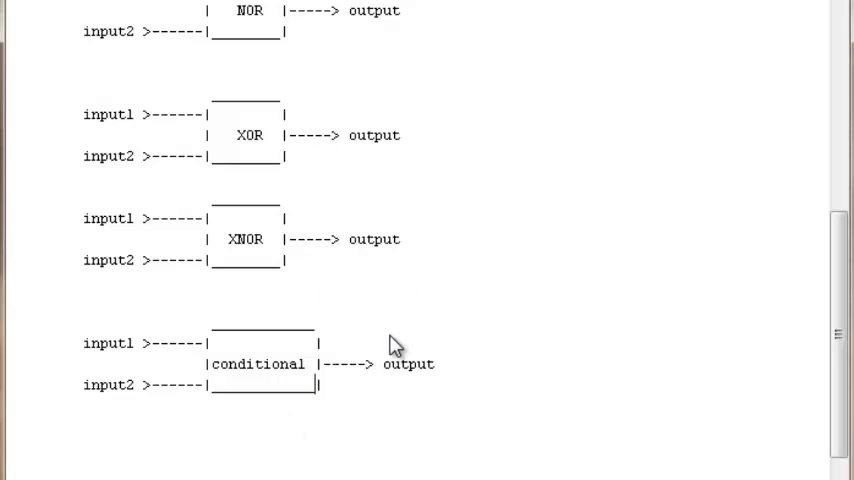
pyautogui.moveTo(315, 400)
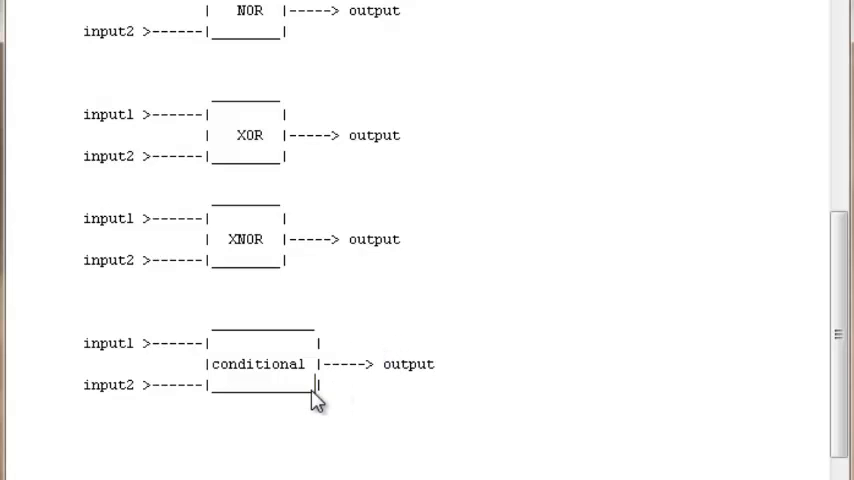
pyautogui.moveTo(767, 309)
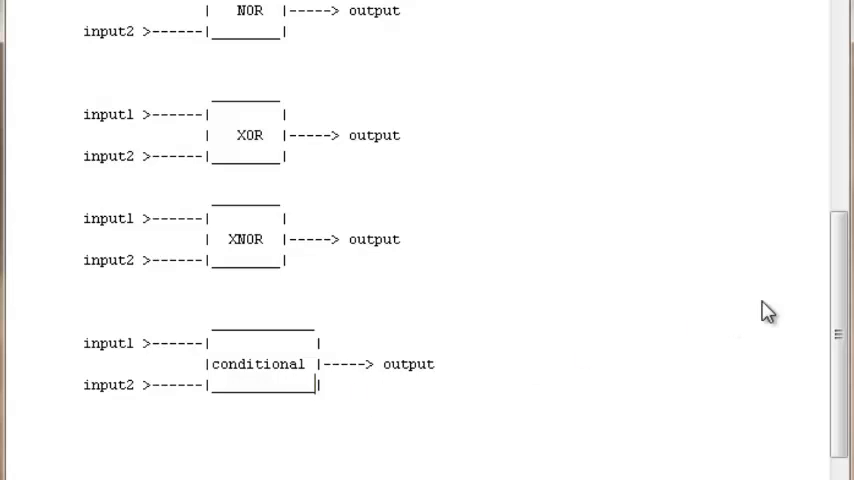
pyautogui.moveTo(375, 403)
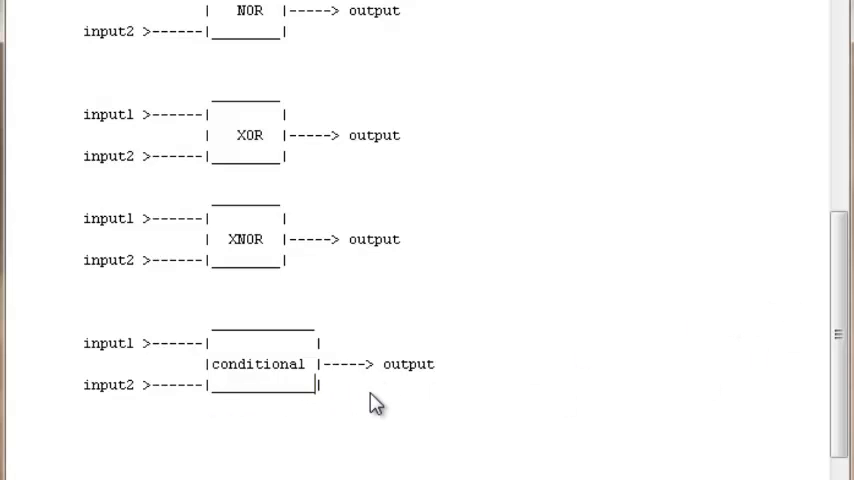
pyautogui.moveTo(614, 372)
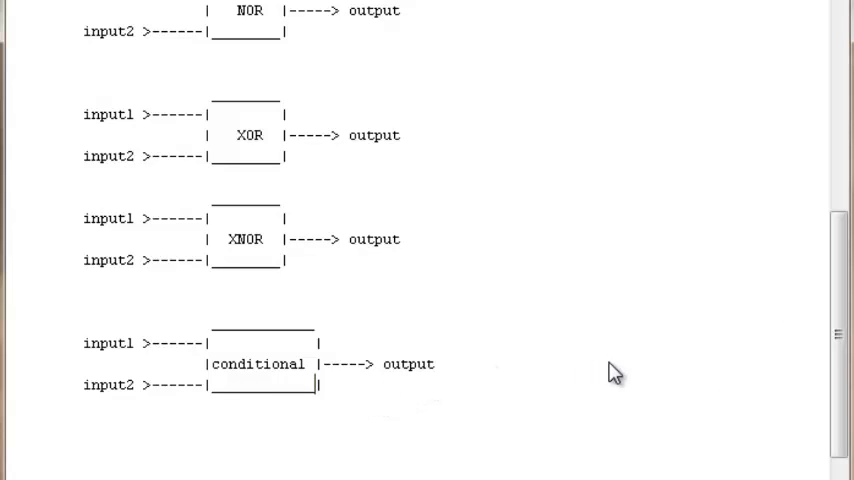
pyautogui.scroll(3)
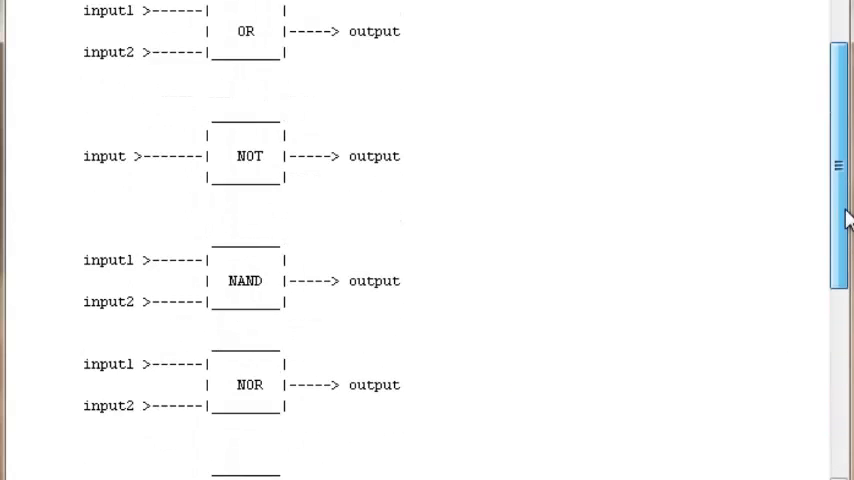
pyautogui.scroll(3)
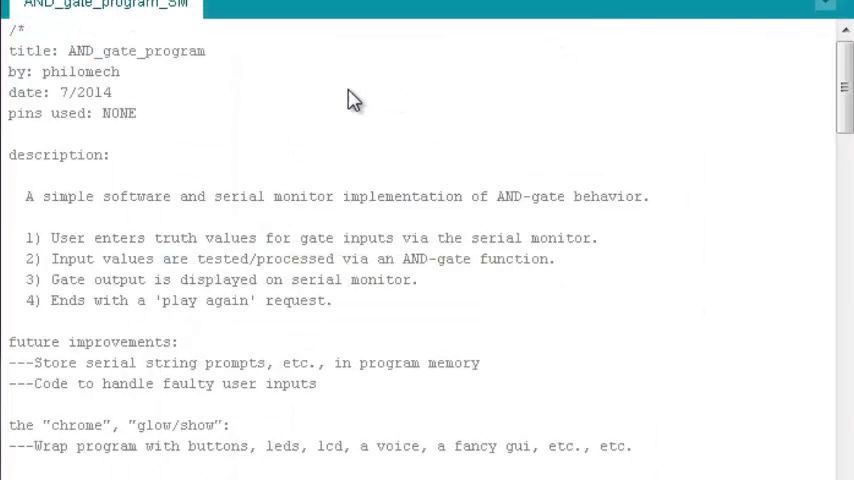
pyautogui.moveTo(196, 91)
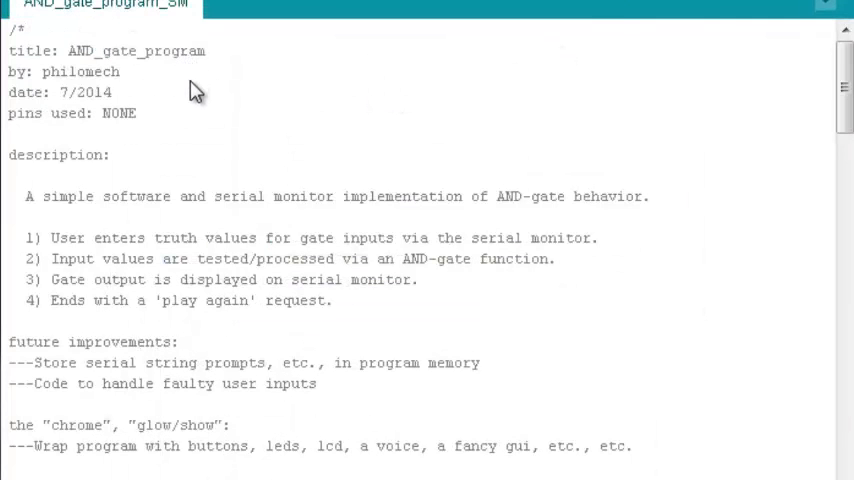
pyautogui.moveTo(277, 82)
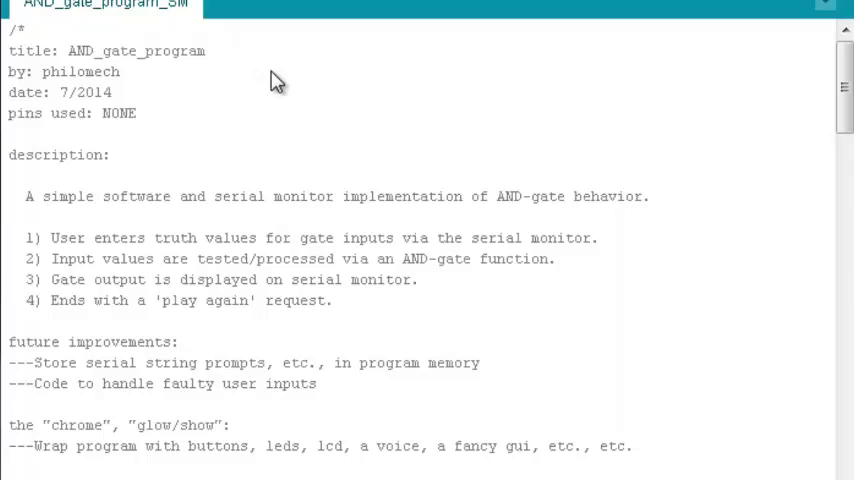
pyautogui.moveTo(610, 251)
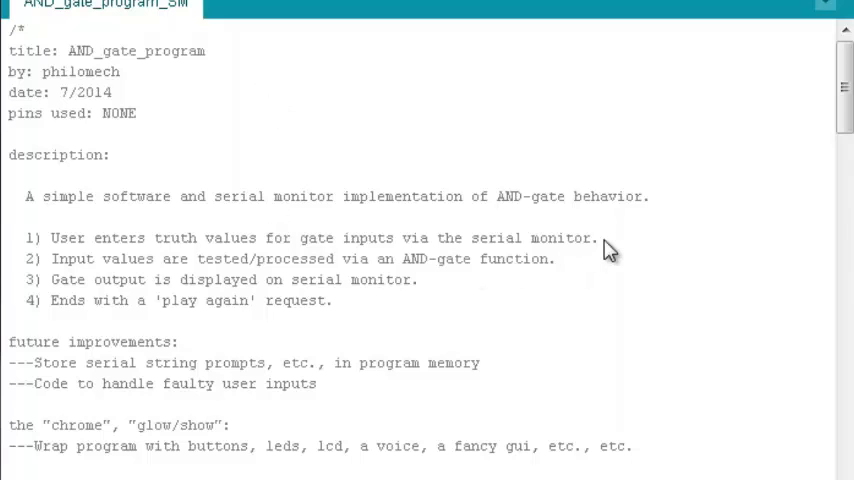
pyautogui.moveTo(785, 85)
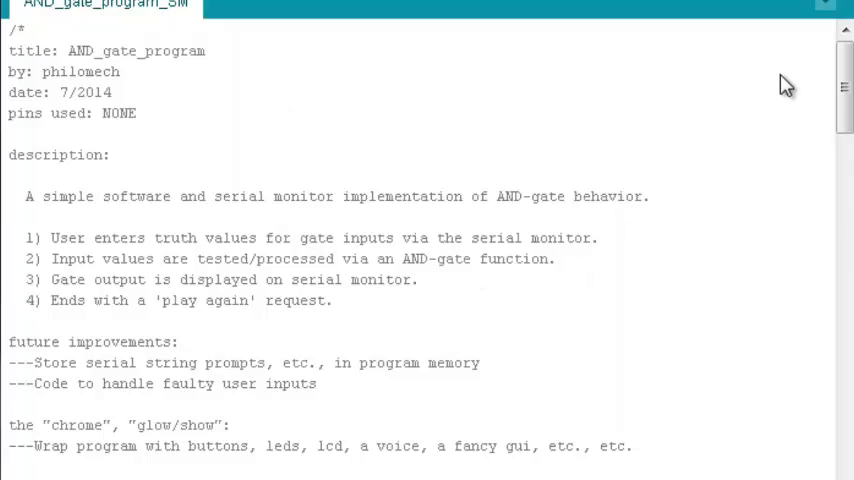
pyautogui.scroll(-3)
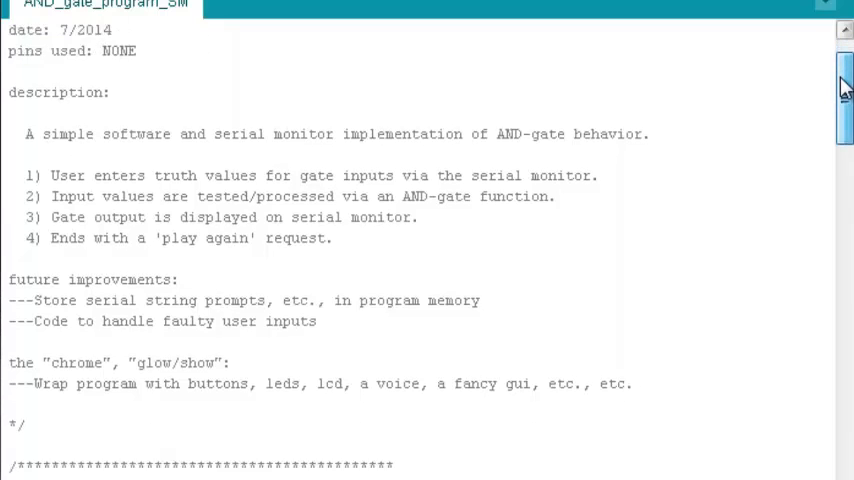
pyautogui.scroll(-3)
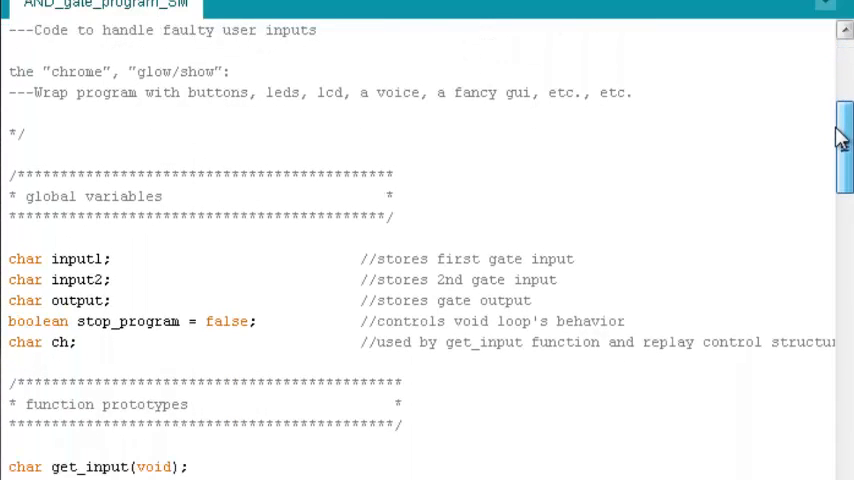
pyautogui.scroll(-3)
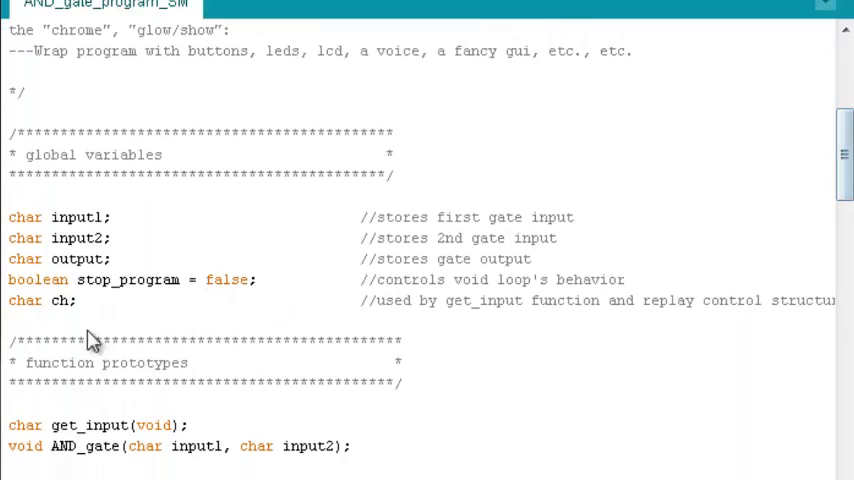
pyautogui.moveTo(726, 268)
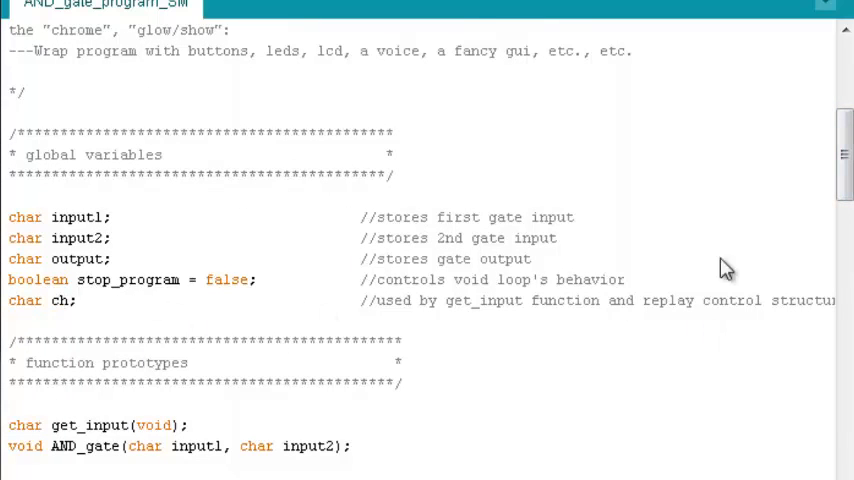
pyautogui.moveTo(843, 155)
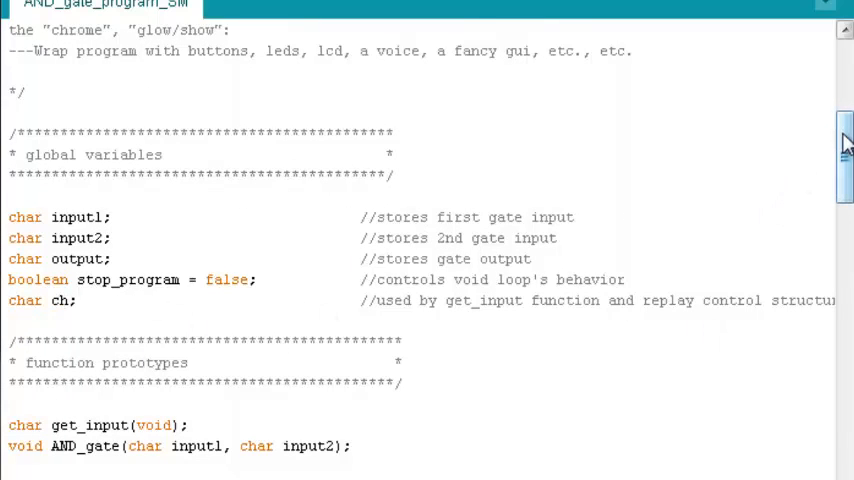
pyautogui.scroll(-3)
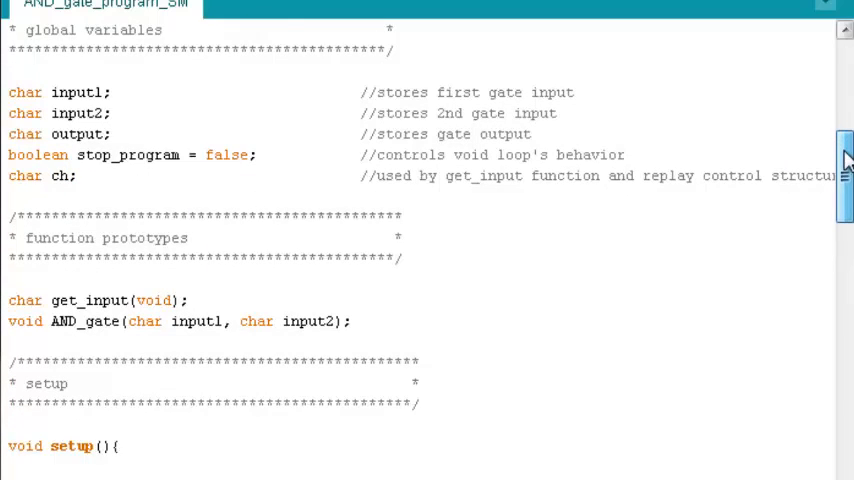
pyautogui.scroll(-3)
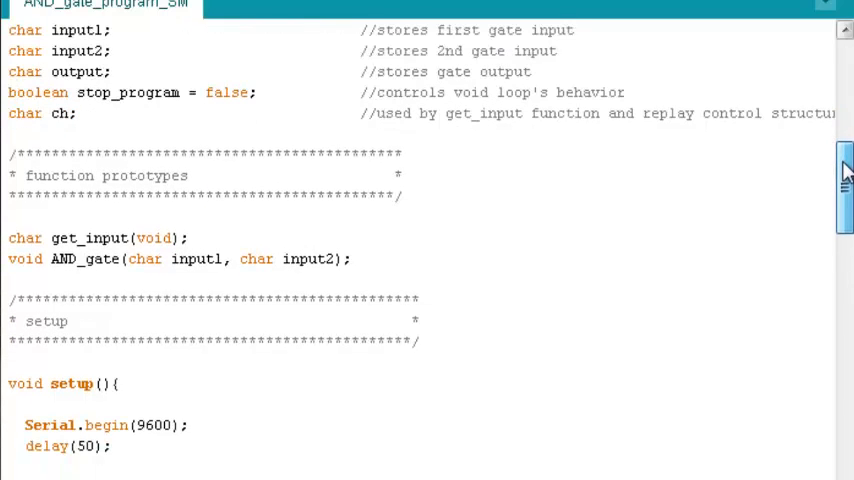
pyautogui.scroll(-3)
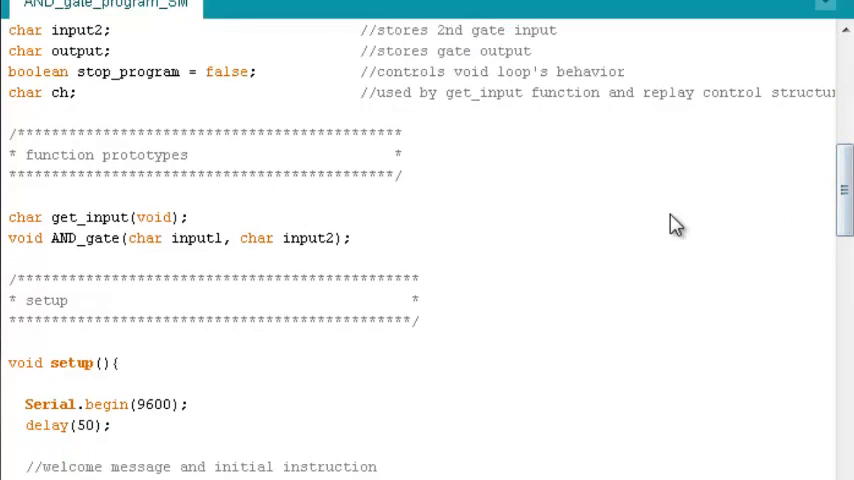
pyautogui.moveTo(230, 263)
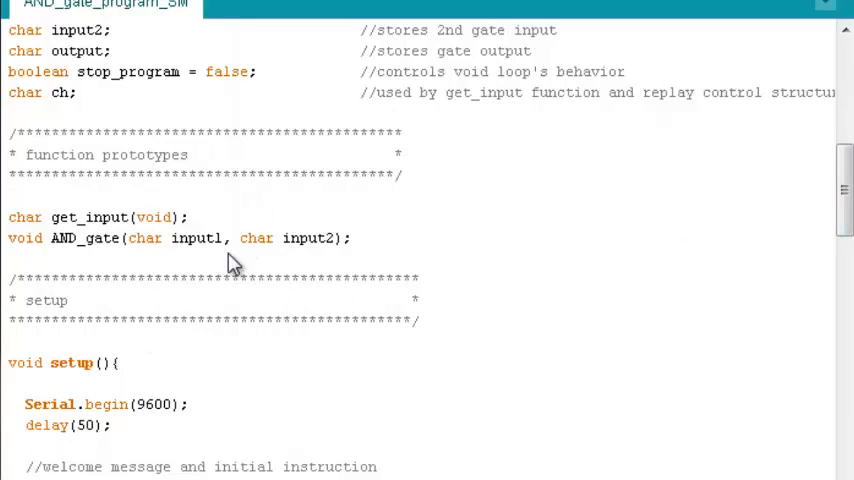
pyautogui.moveTo(270, 303)
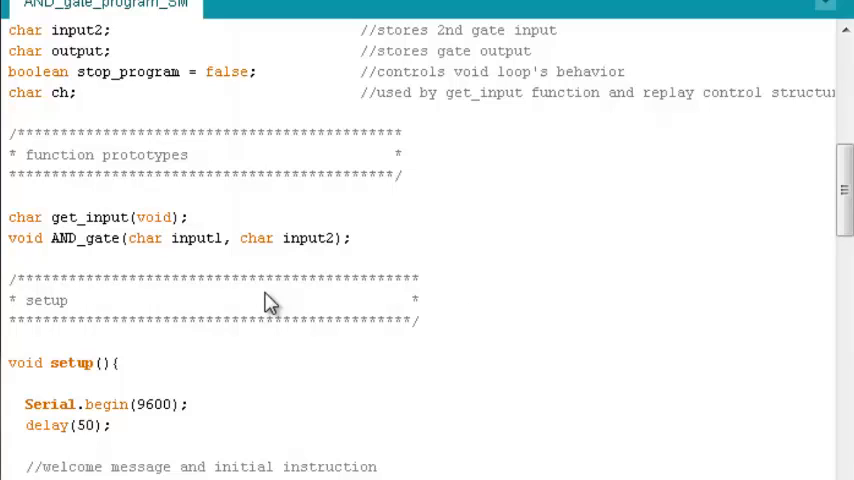
pyautogui.moveTo(758, 196)
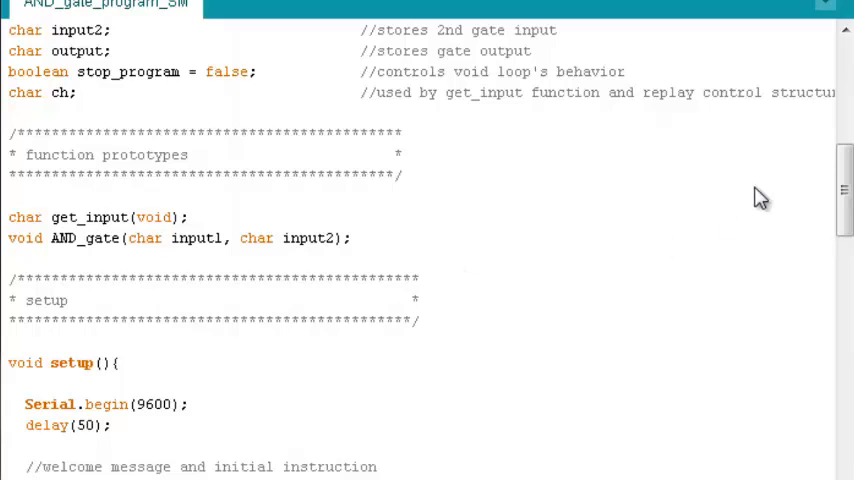
pyautogui.scroll(-3)
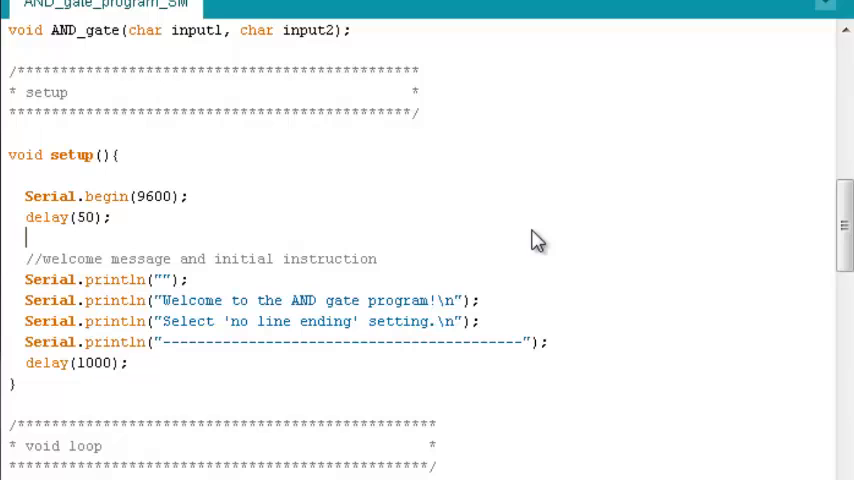
pyautogui.moveTo(292, 342)
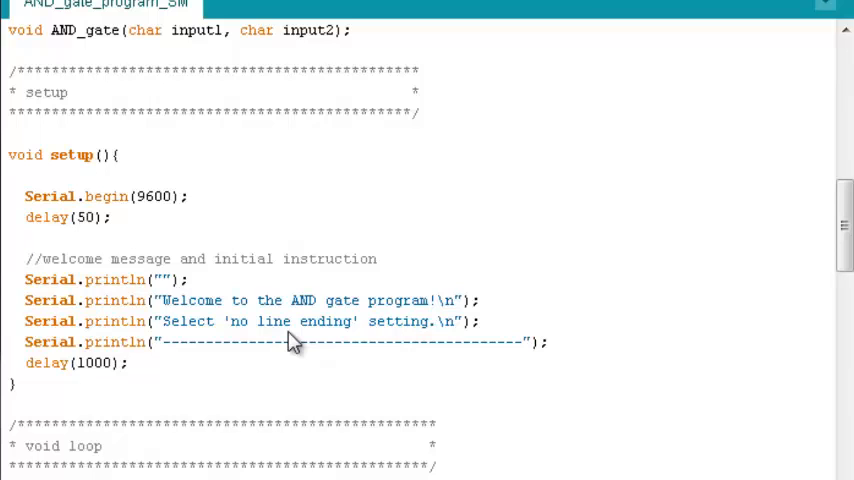
pyautogui.moveTo(264, 347)
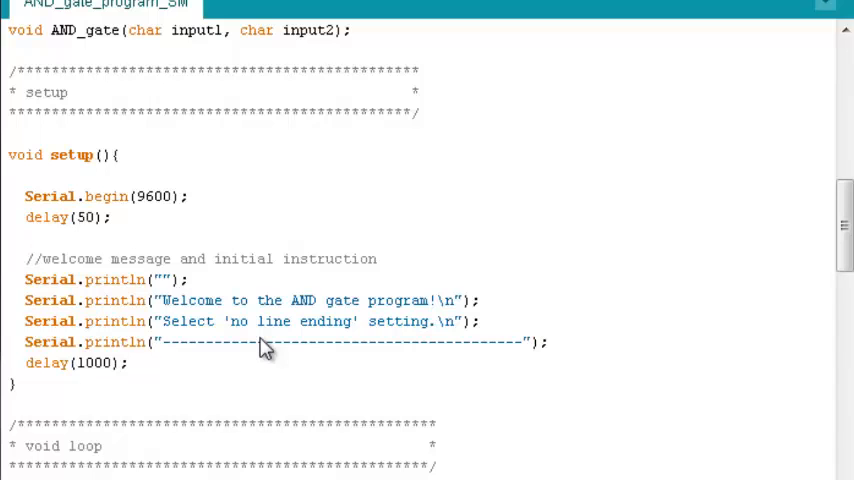
pyautogui.moveTo(378, 350)
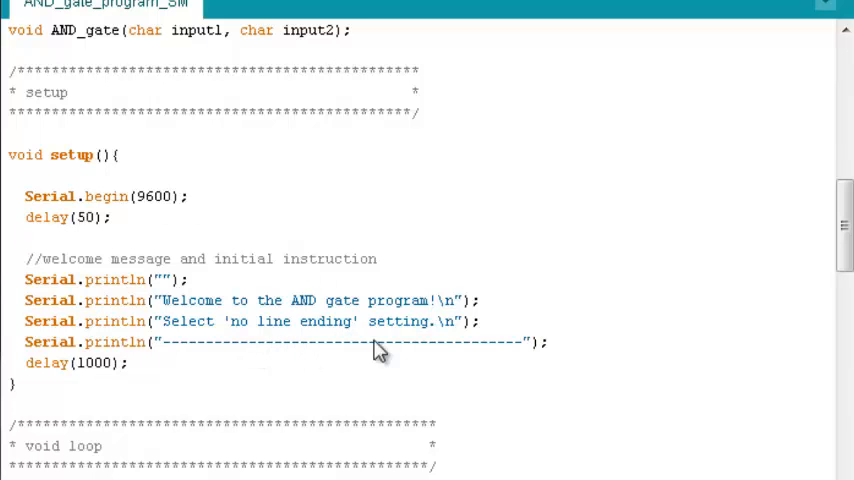
pyautogui.scroll(-3)
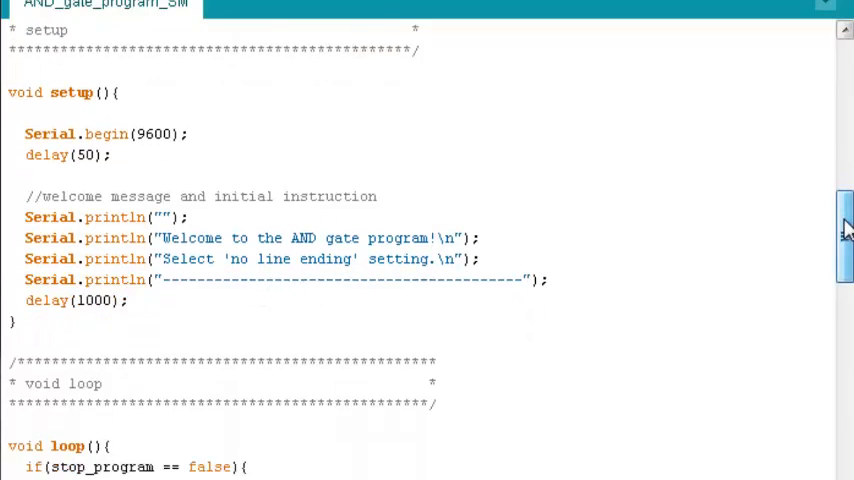
pyautogui.scroll(-3)
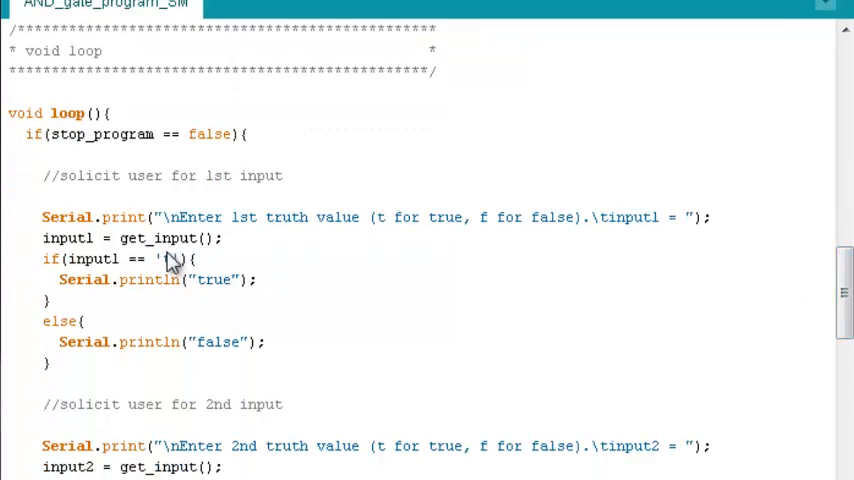
pyautogui.moveTo(138, 265)
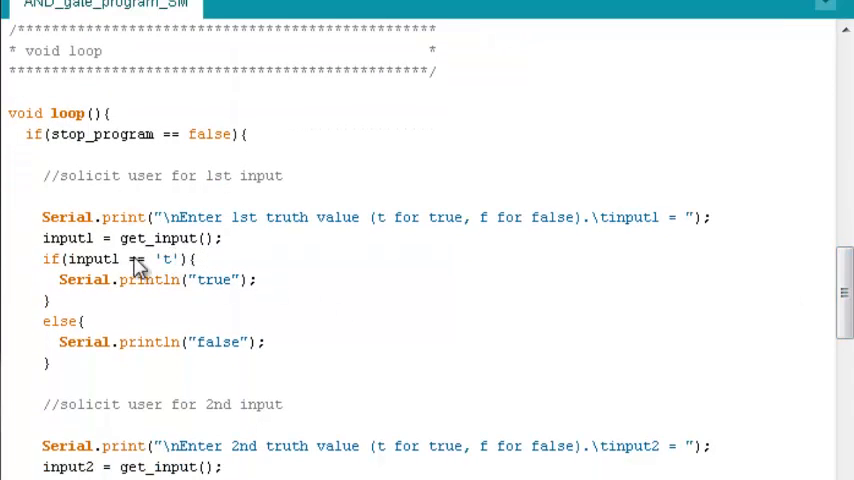
pyautogui.moveTo(277, 267)
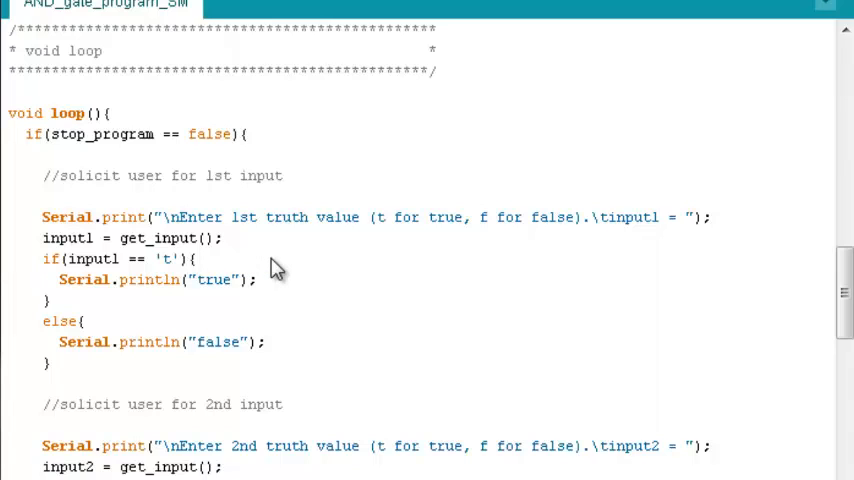
pyautogui.scroll(-3)
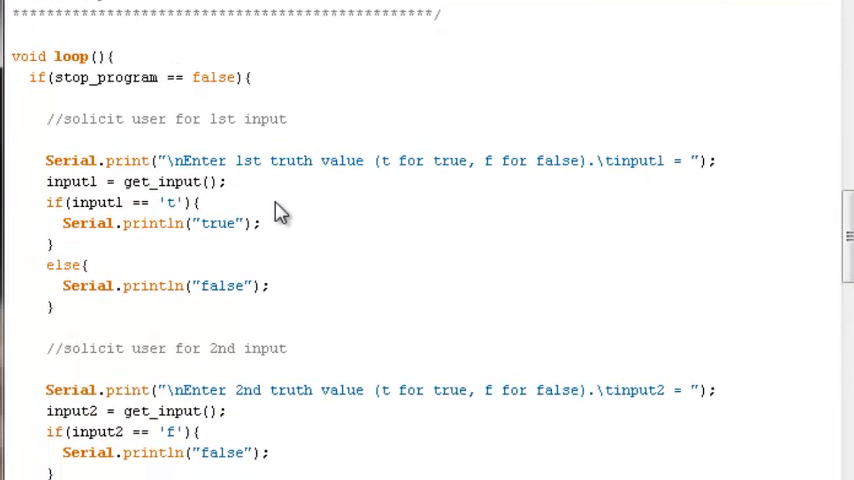
pyautogui.moveTo(185, 218)
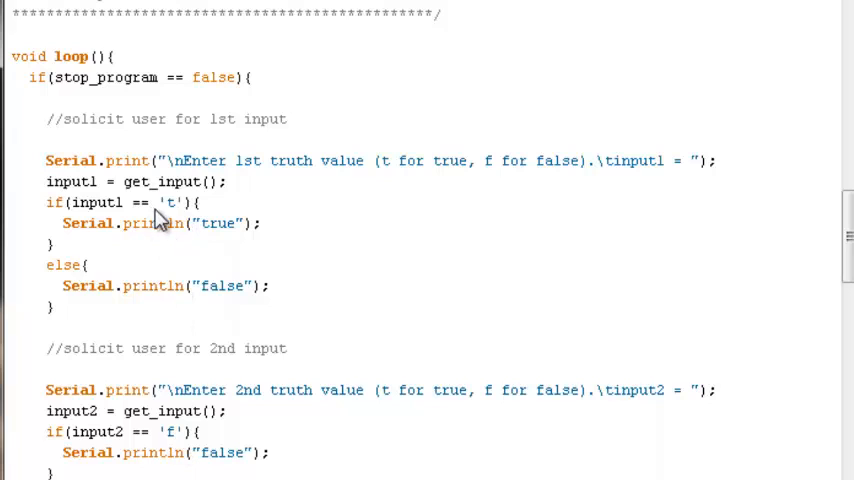
pyautogui.moveTo(323, 237)
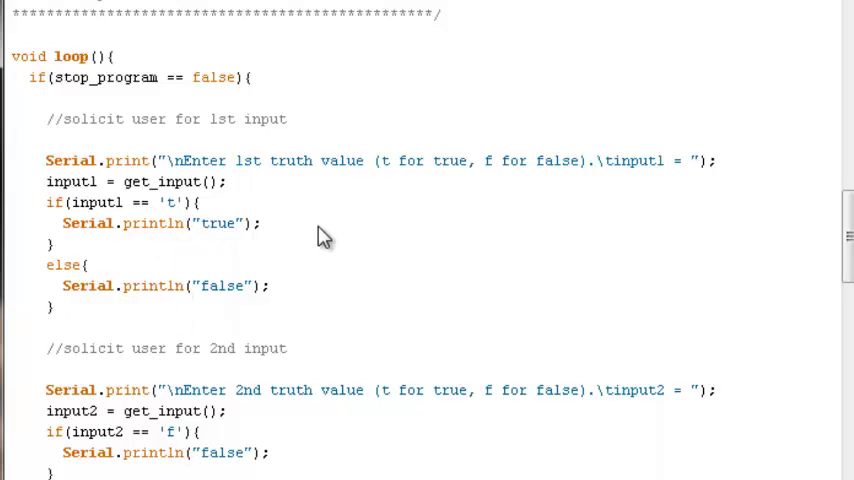
pyautogui.moveTo(189, 218)
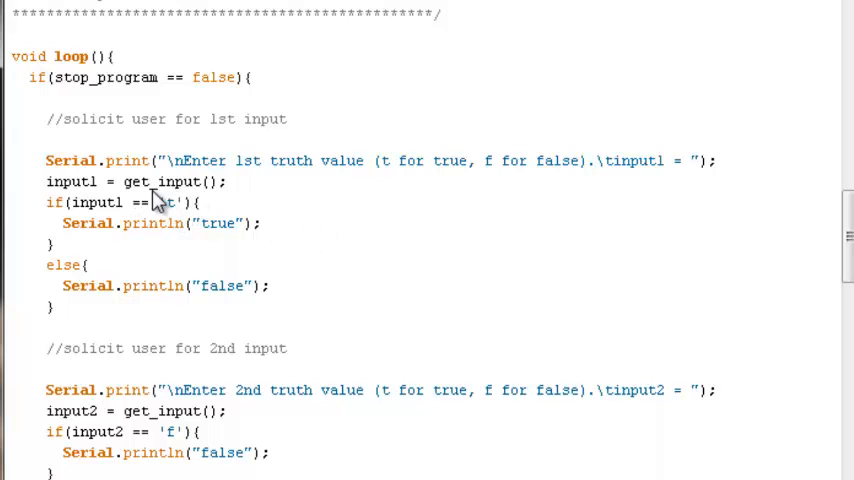
pyautogui.moveTo(353, 217)
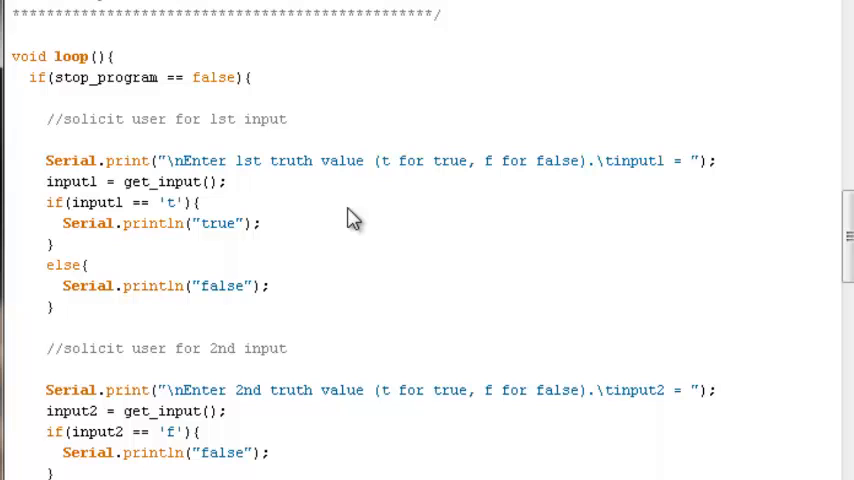
pyautogui.moveTo(145, 190)
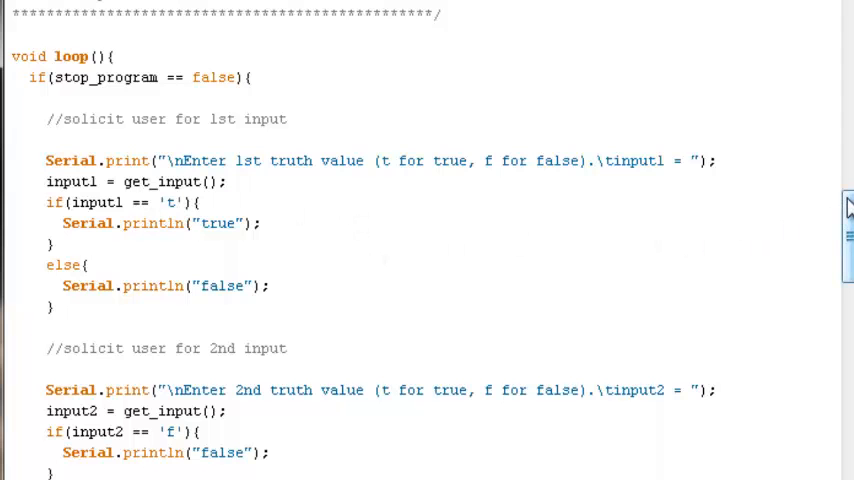
pyautogui.scroll(-3)
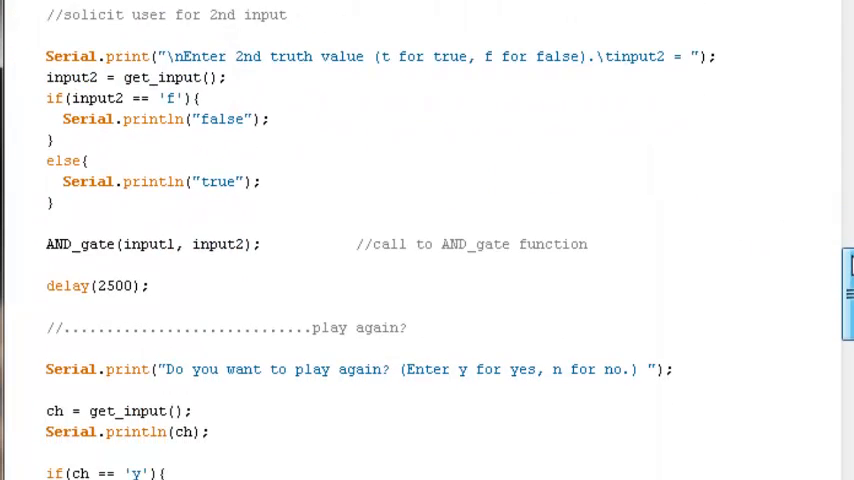
pyautogui.scroll(-3)
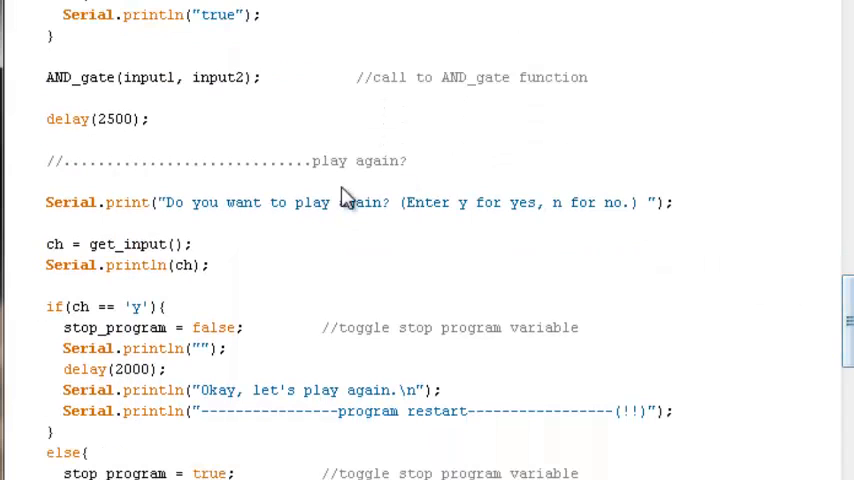
pyautogui.moveTo(445, 188)
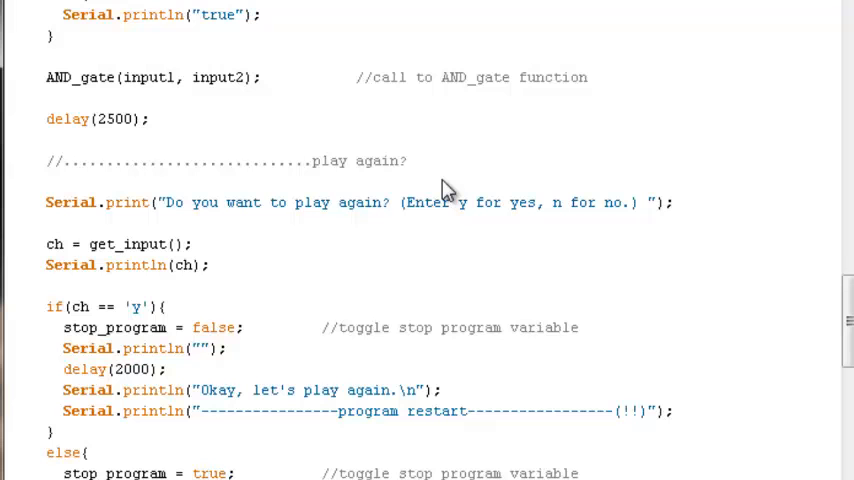
pyautogui.moveTo(413, 188)
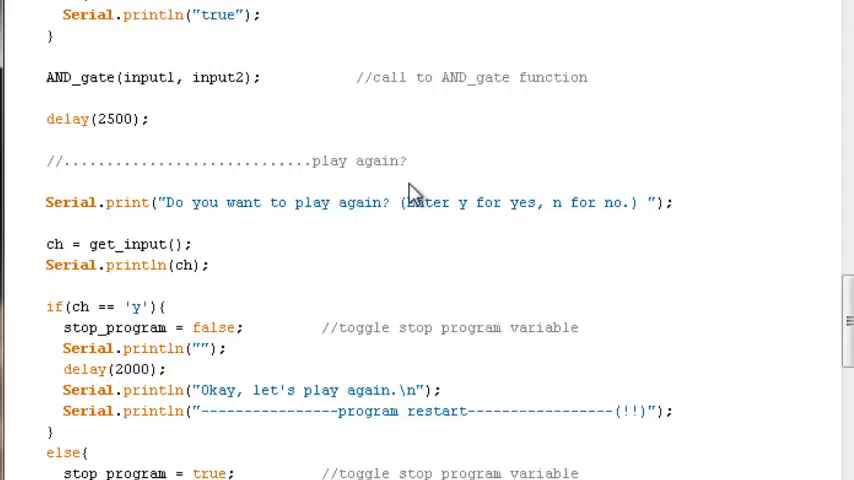
pyautogui.scroll(-3)
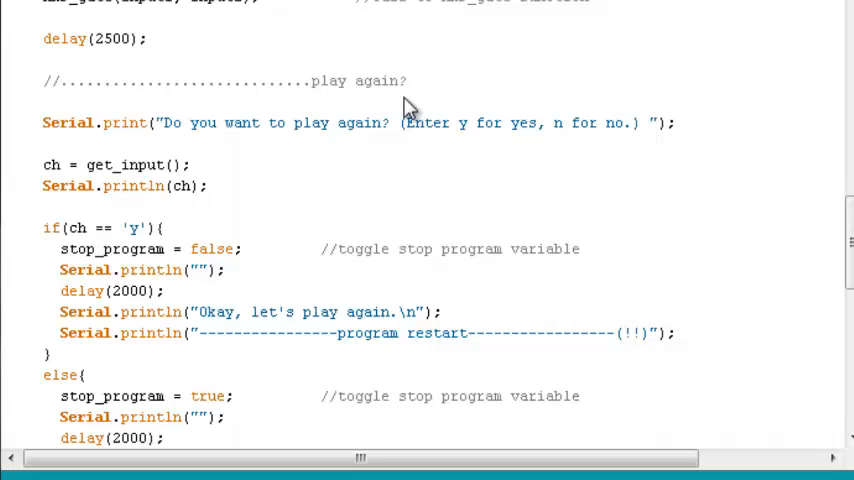
pyautogui.moveTo(430, 117)
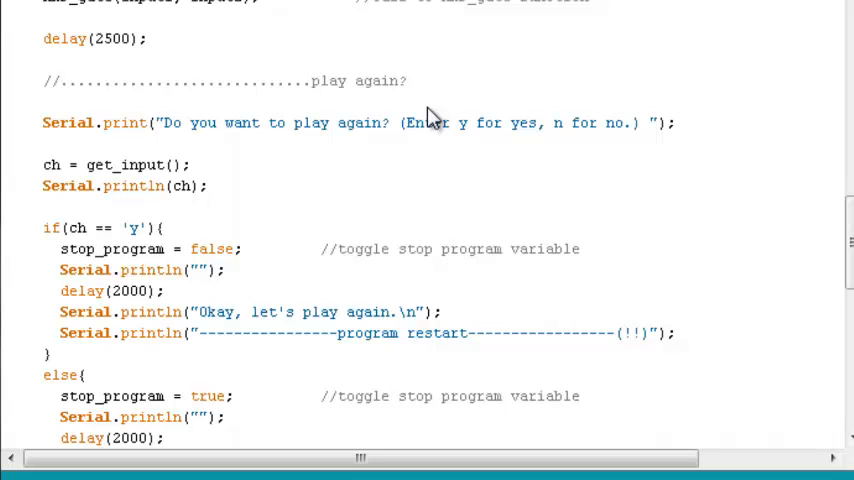
pyautogui.moveTo(415, 176)
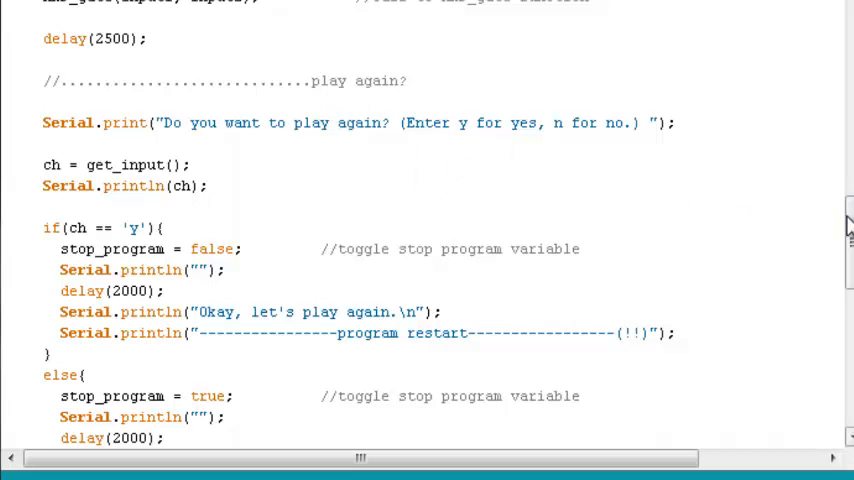
pyautogui.scroll(-3)
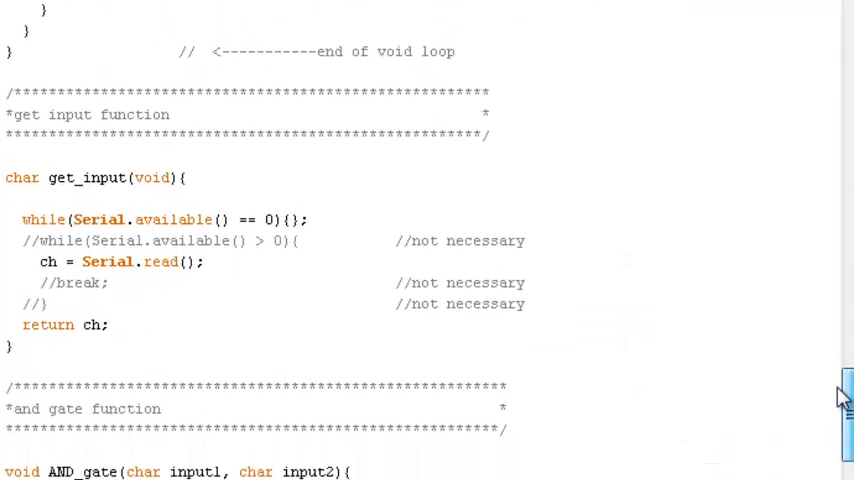
pyautogui.scroll(-3)
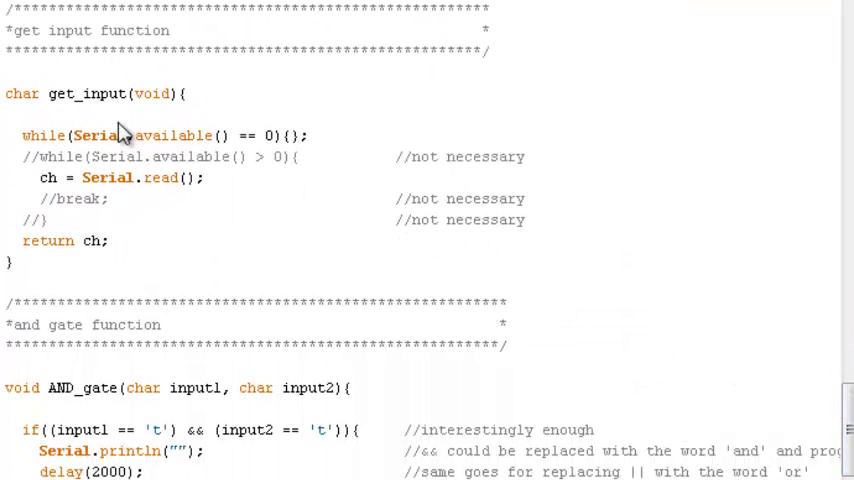
pyautogui.moveTo(82, 120)
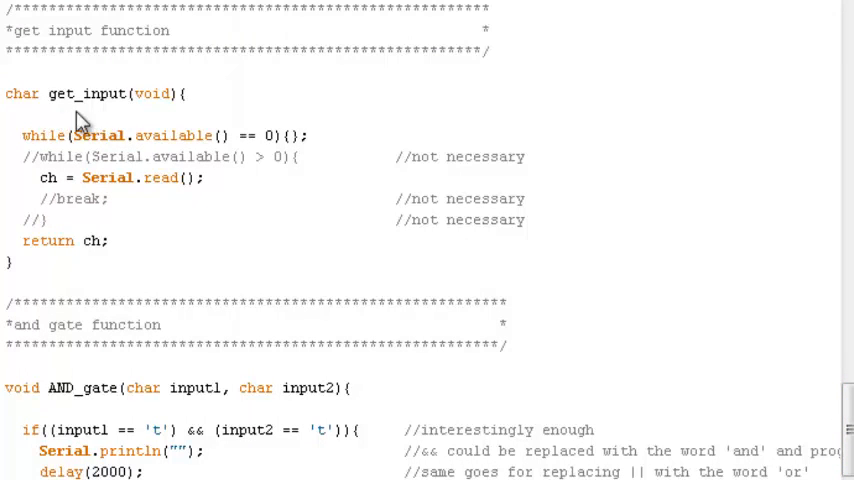
pyautogui.moveTo(245, 200)
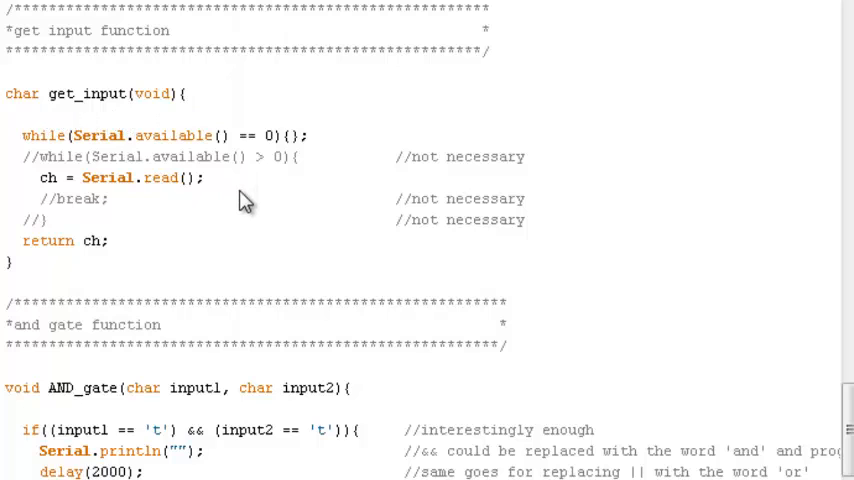
pyautogui.moveTo(259, 233)
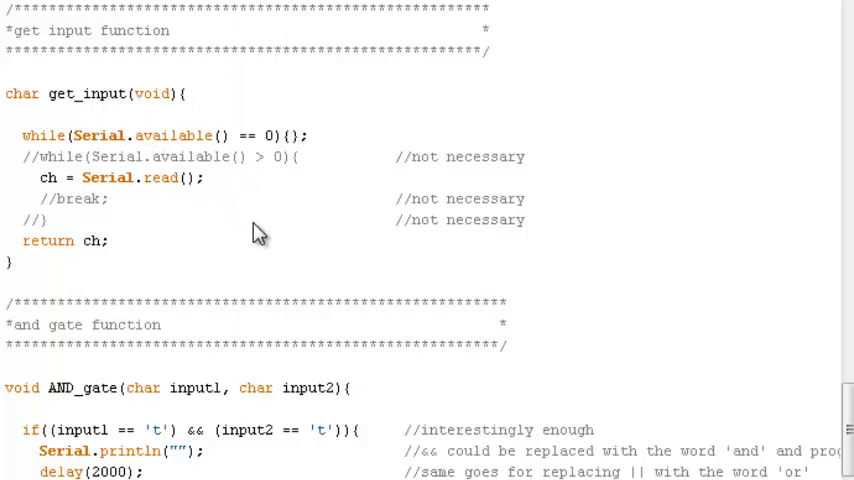
pyautogui.moveTo(848, 289)
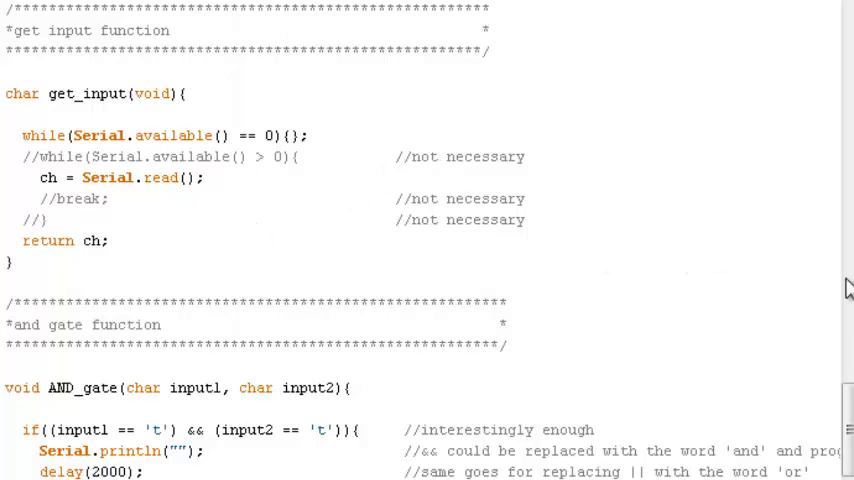
pyautogui.scroll(-3)
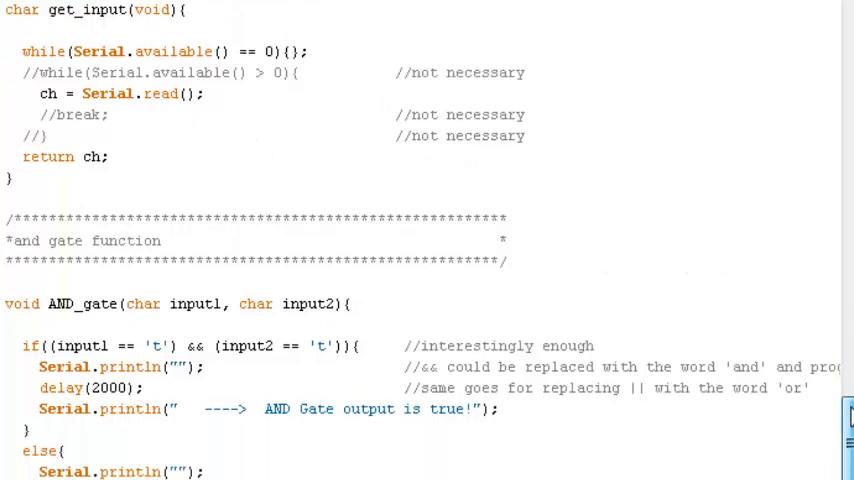
pyautogui.scroll(-3)
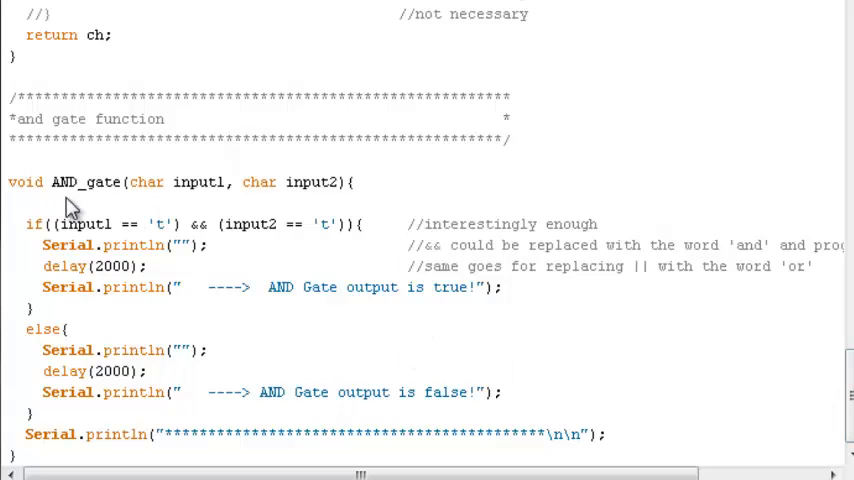
pyautogui.moveTo(48, 200)
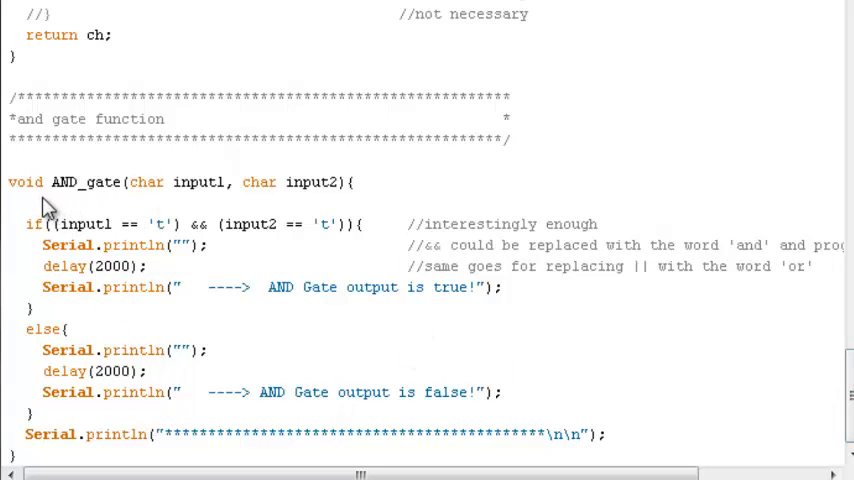
pyautogui.moveTo(62, 207)
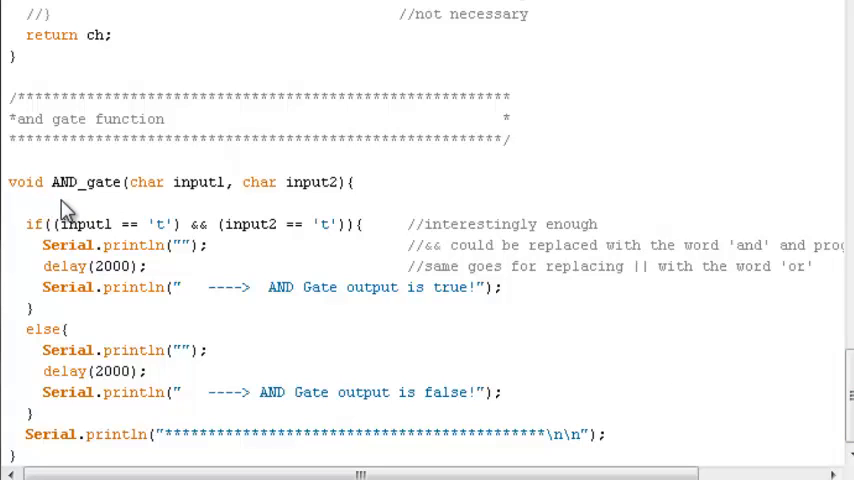
pyautogui.moveTo(52, 213)
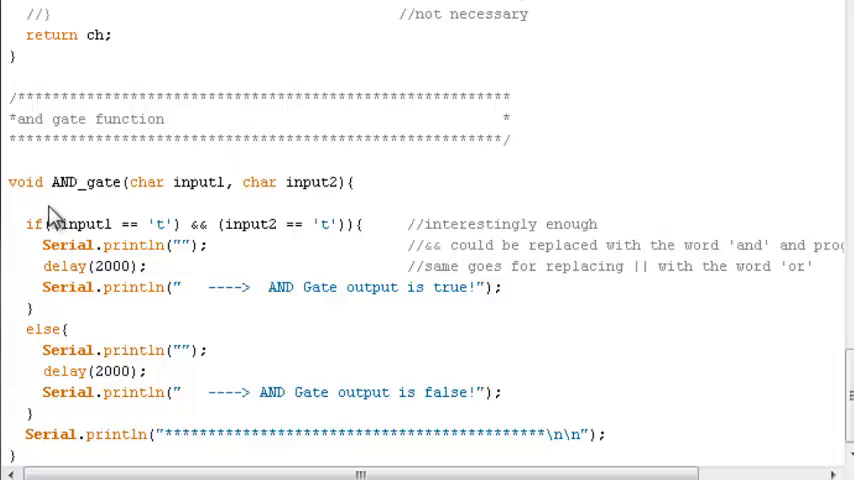
pyautogui.moveTo(98, 215)
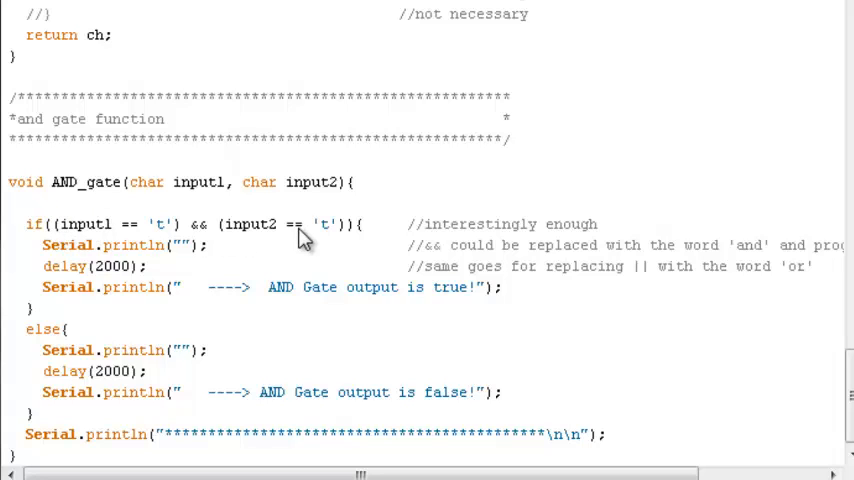
pyautogui.moveTo(195, 210)
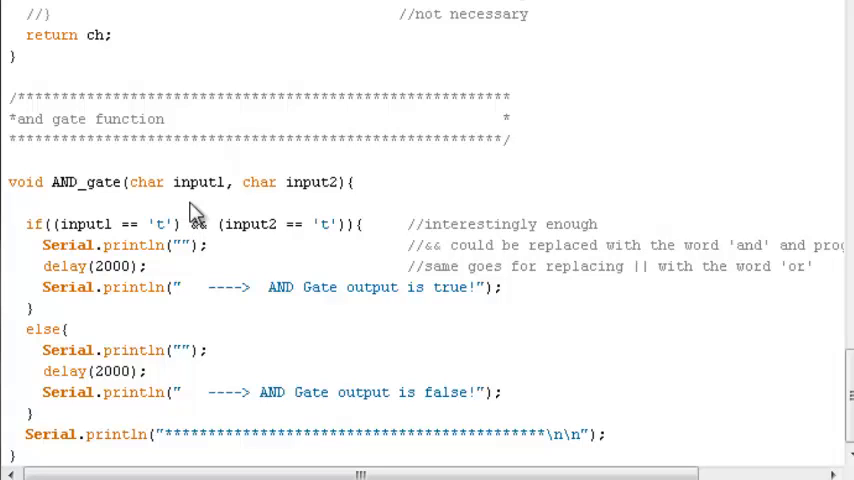
pyautogui.moveTo(817, 330)
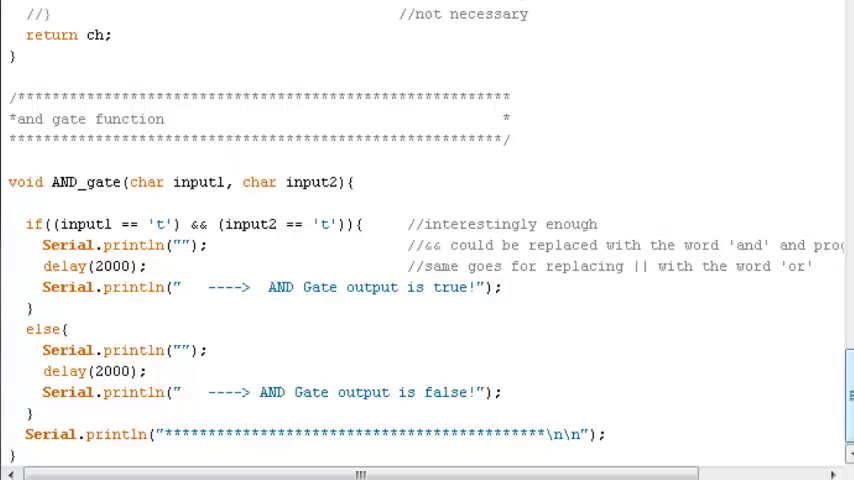
pyautogui.scroll(-3)
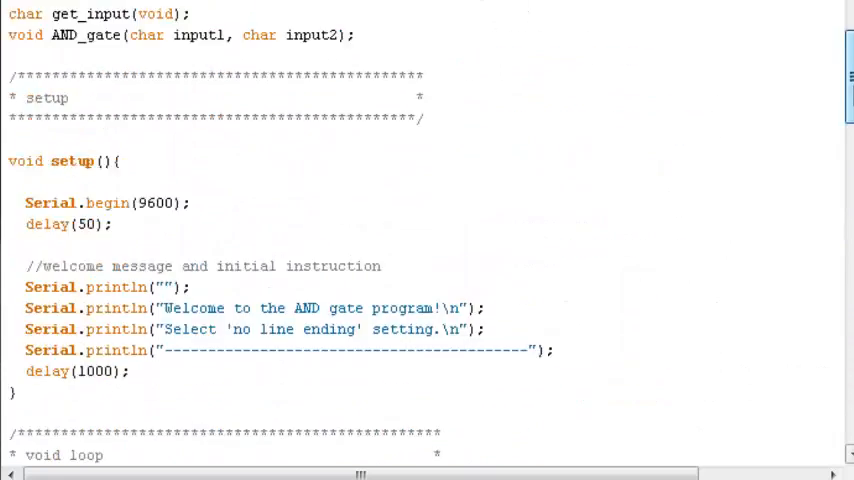
pyautogui.scroll(3)
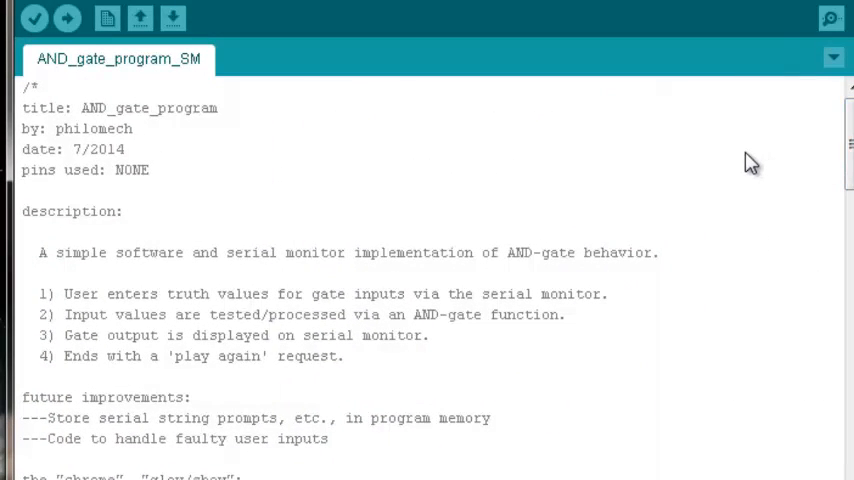
pyautogui.moveTo(830, 19)
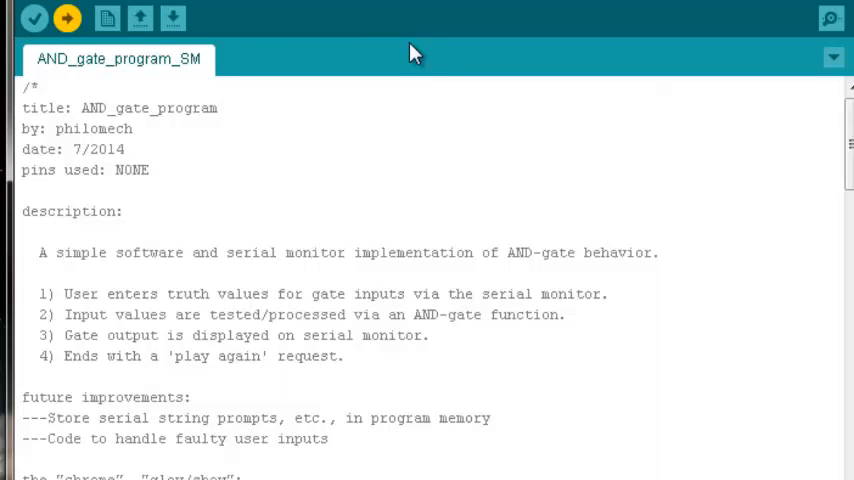
pyautogui.moveTo(830, 18)
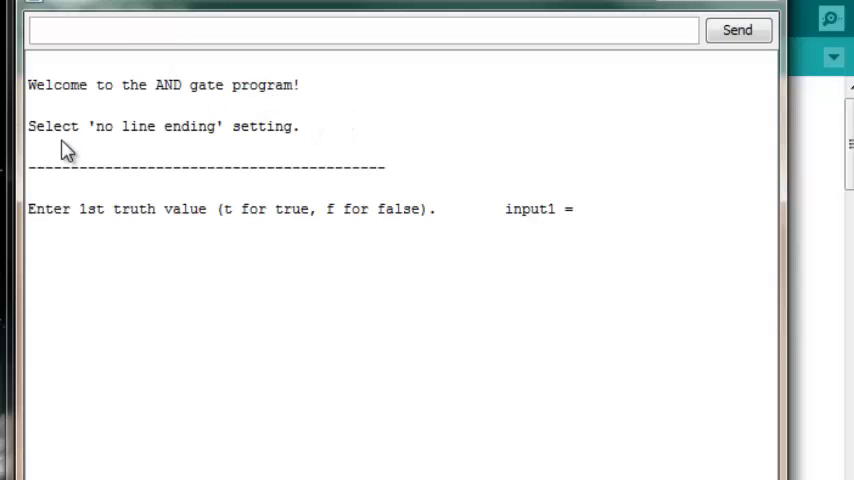
pyautogui.moveTo(155, 147)
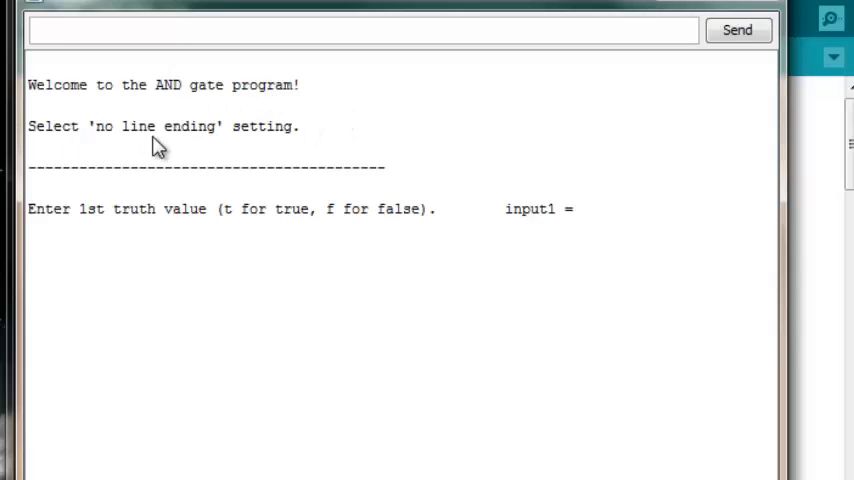
pyautogui.moveTo(220, 152)
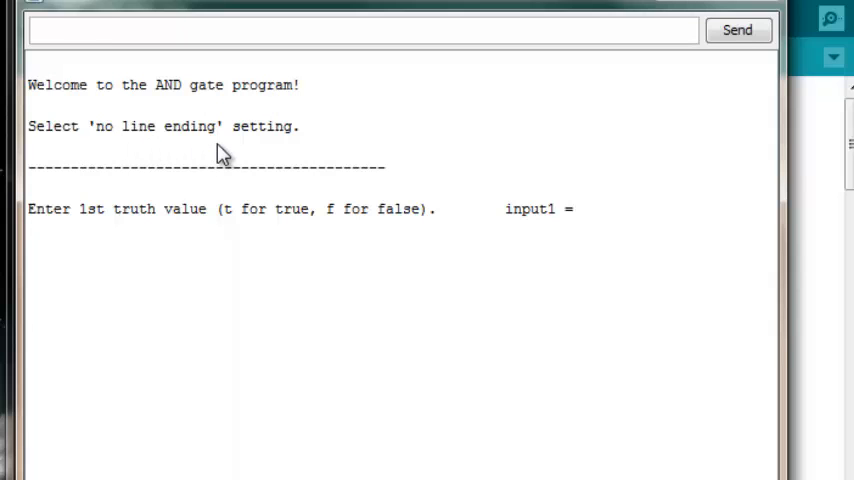
pyautogui.moveTo(222, 160)
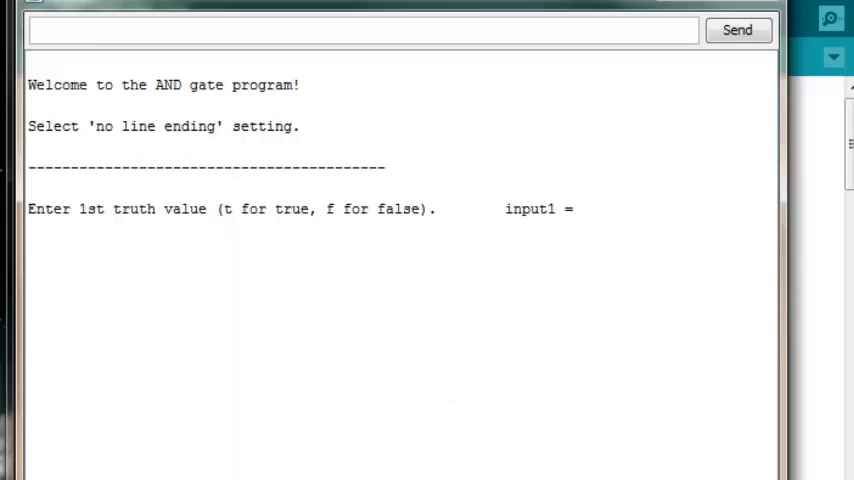
pyautogui.moveTo(195, 270)
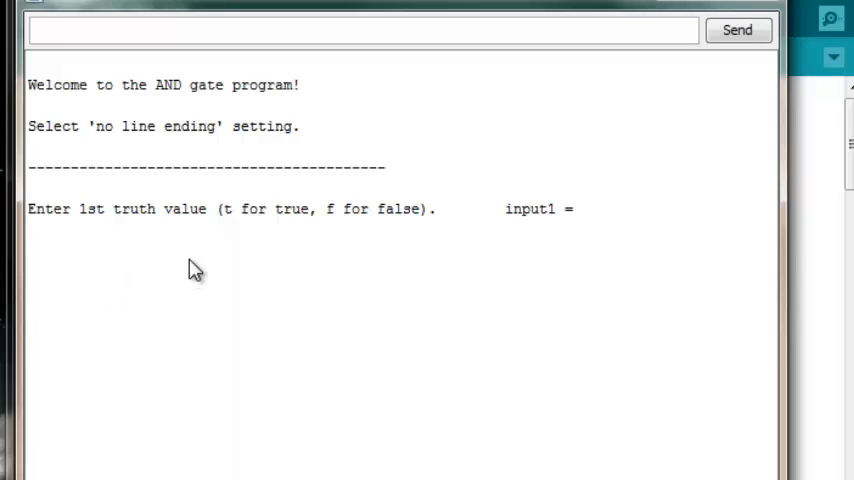
pyautogui.moveTo(288, 234)
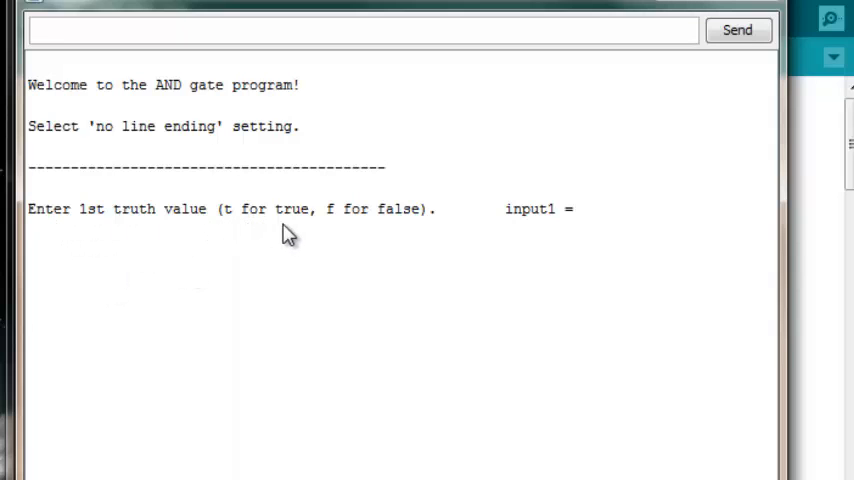
pyautogui.moveTo(391, 220)
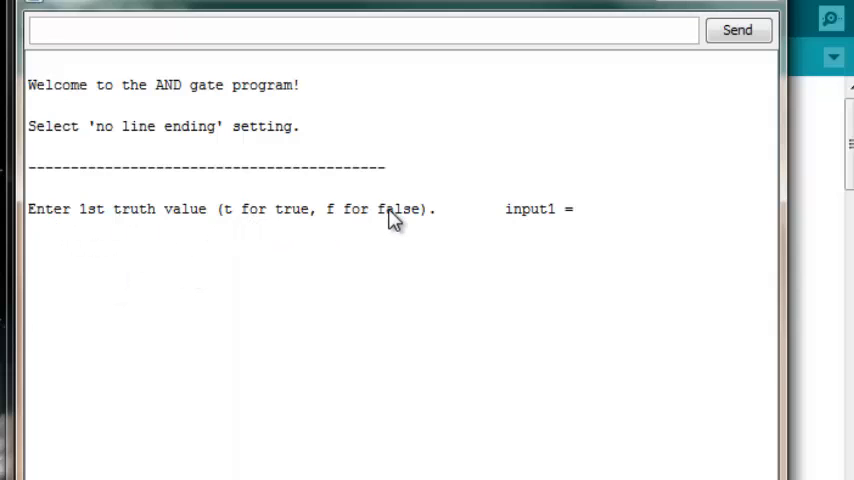
pyautogui.moveTo(360, 249)
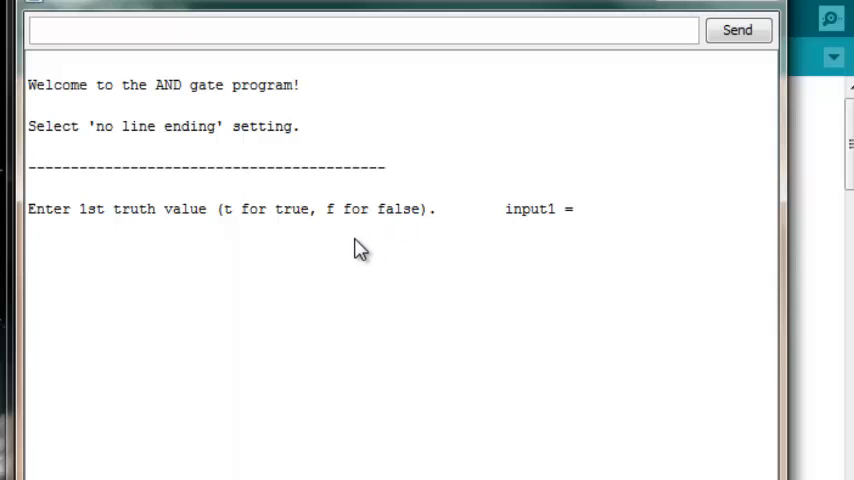
pyautogui.moveTo(222, 118)
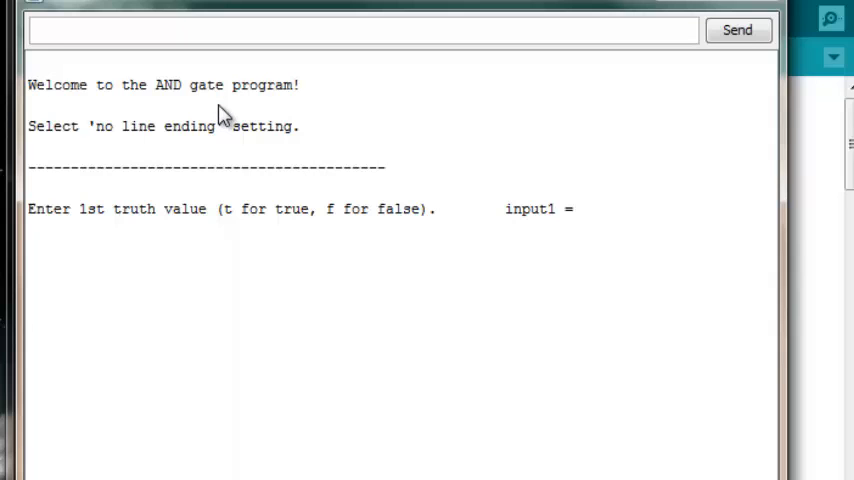
pyautogui.moveTo(238, 115)
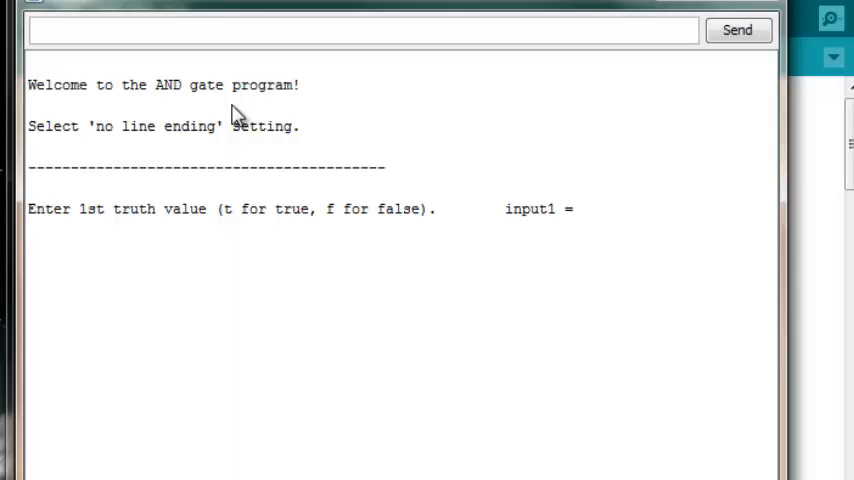
pyautogui.moveTo(110, 55)
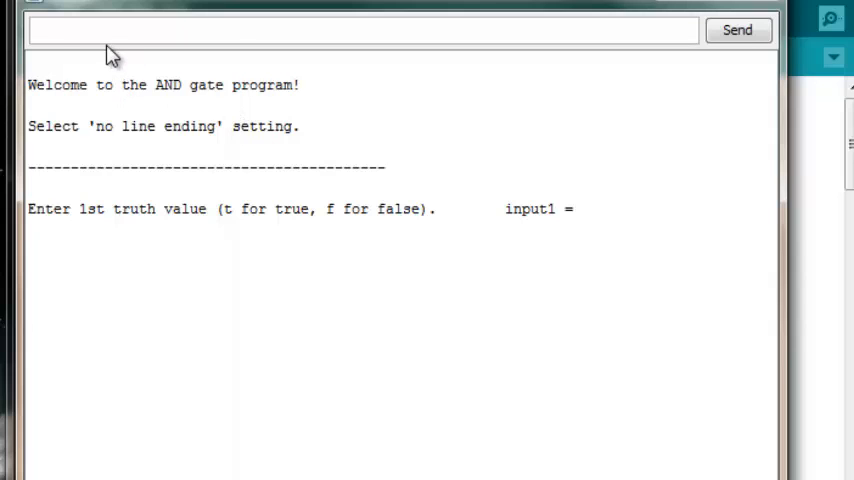
pyautogui.write('t')
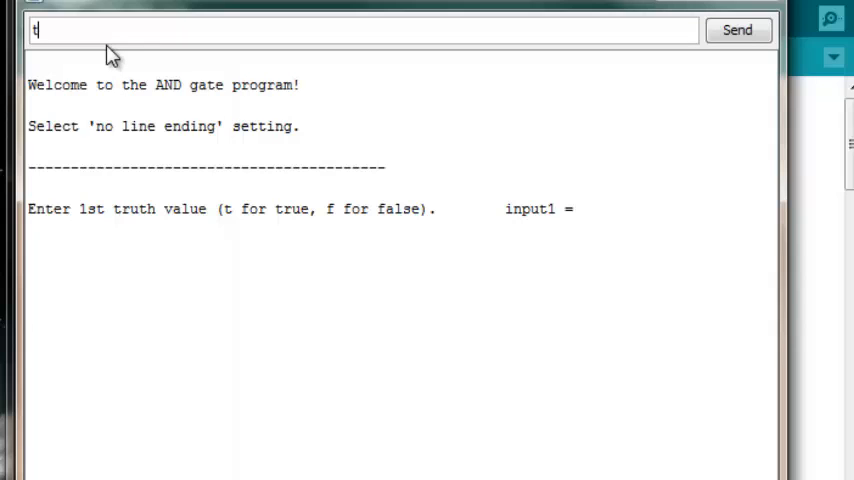
pyautogui.click(737, 29)
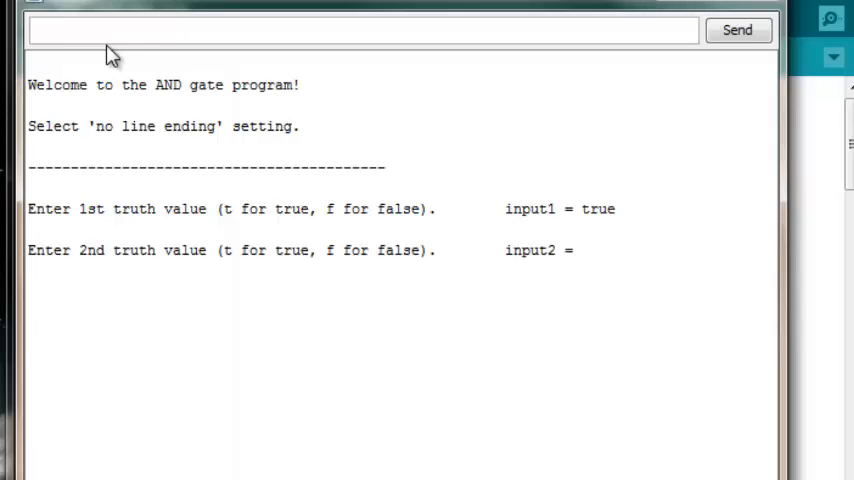
pyautogui.moveTo(590, 222)
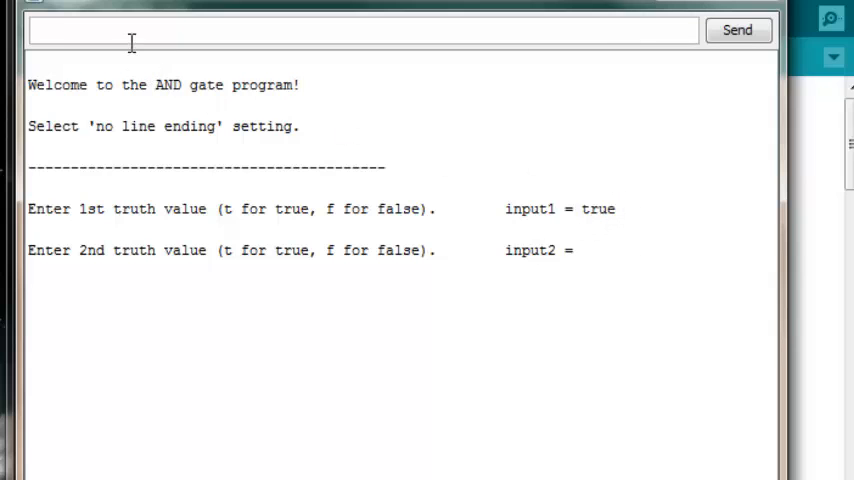
# Send true as the second input for output true, then answer y to play again.
pyautogui.click(737, 29)
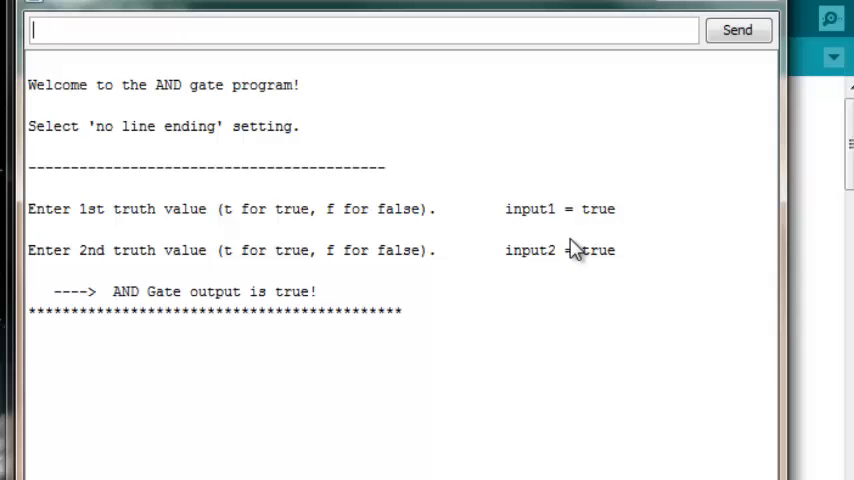
pyautogui.moveTo(398, 333)
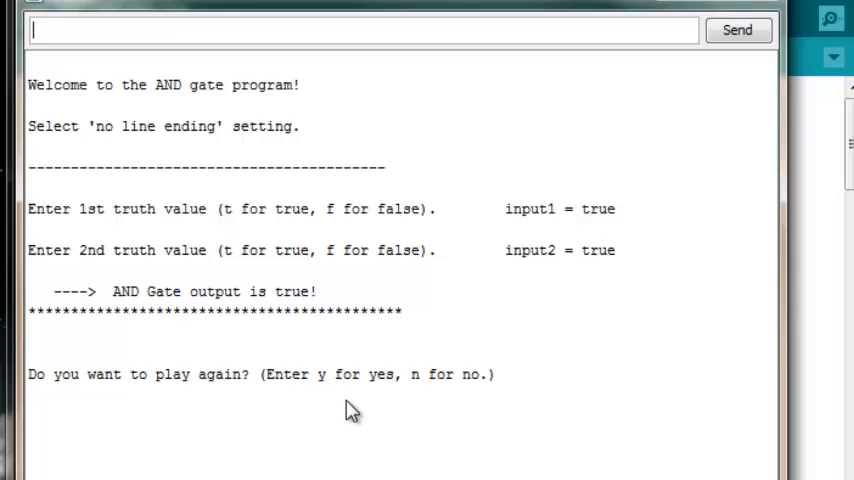
pyautogui.write('y')
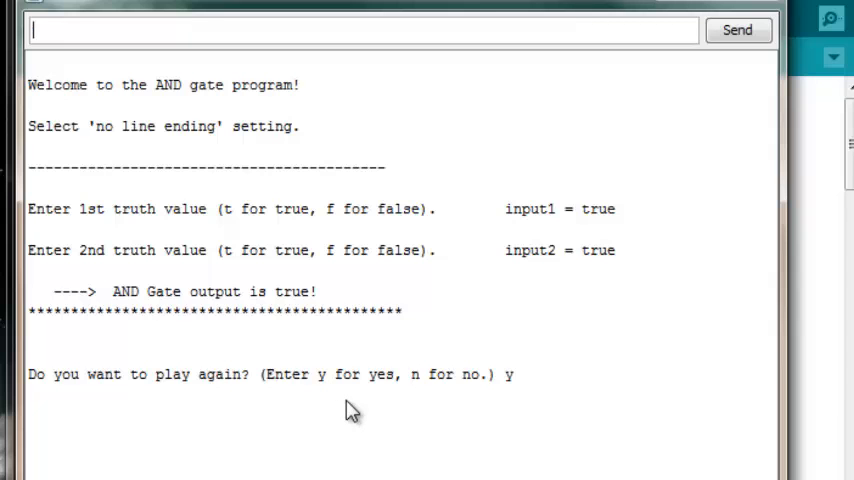
pyautogui.click(737, 29)
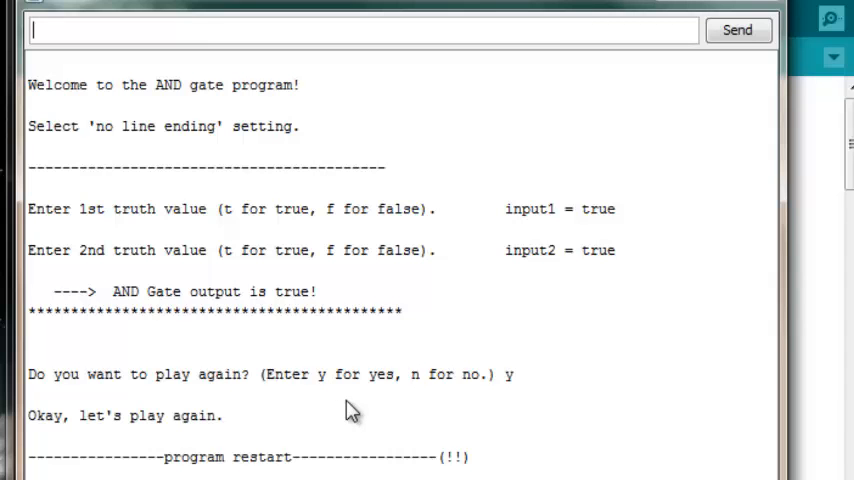
# Send f, true and y in the Serial Monitor, confirming false outputs for the mixed and false/false inputs.
pyautogui.scroll(-3)
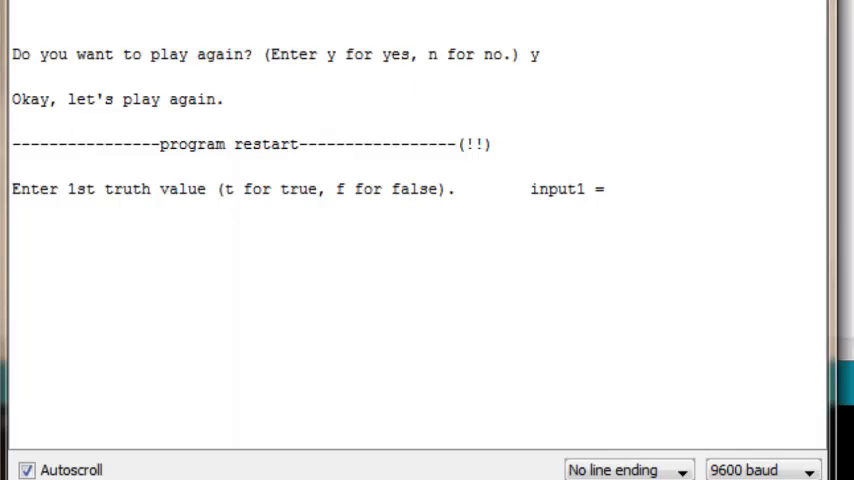
pyautogui.write('false')
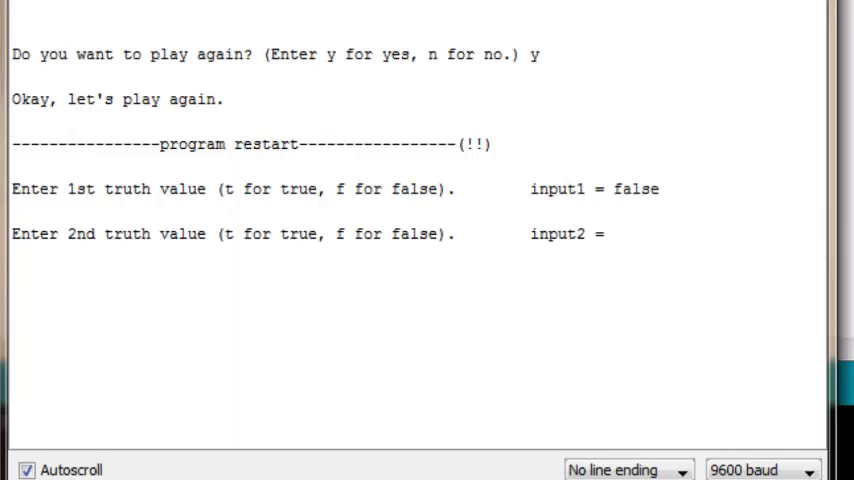
pyautogui.write('true')
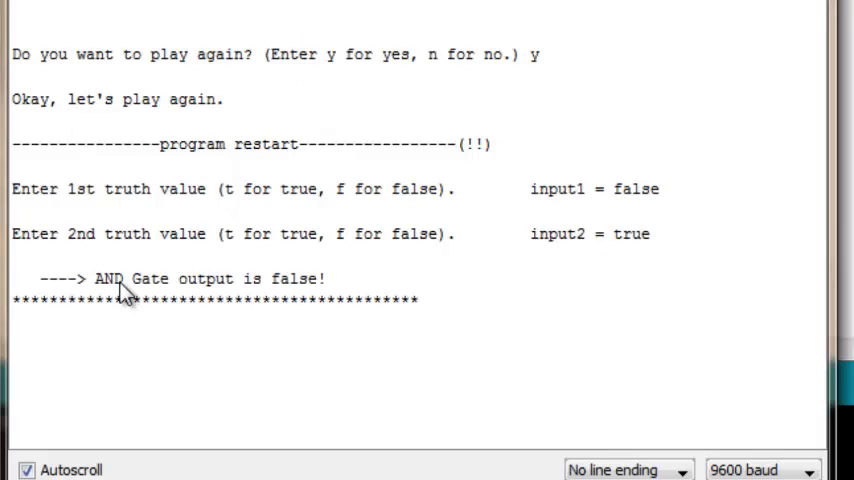
pyautogui.moveTo(514, 145)
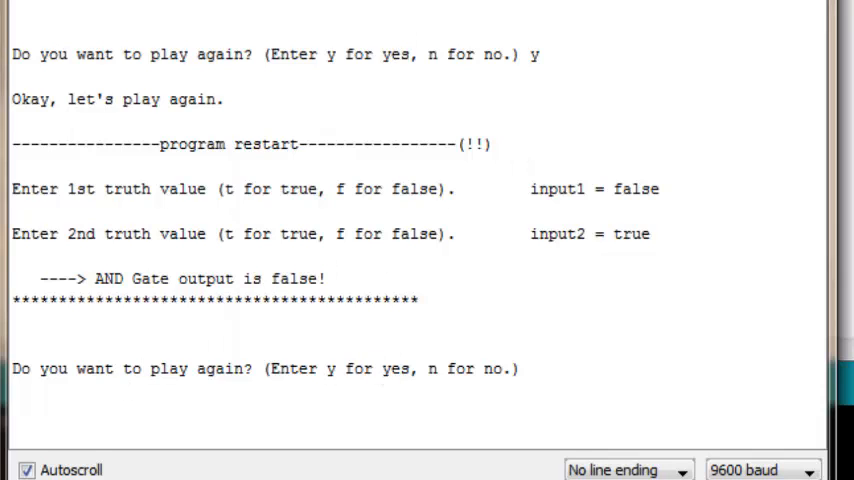
pyautogui.write('y')
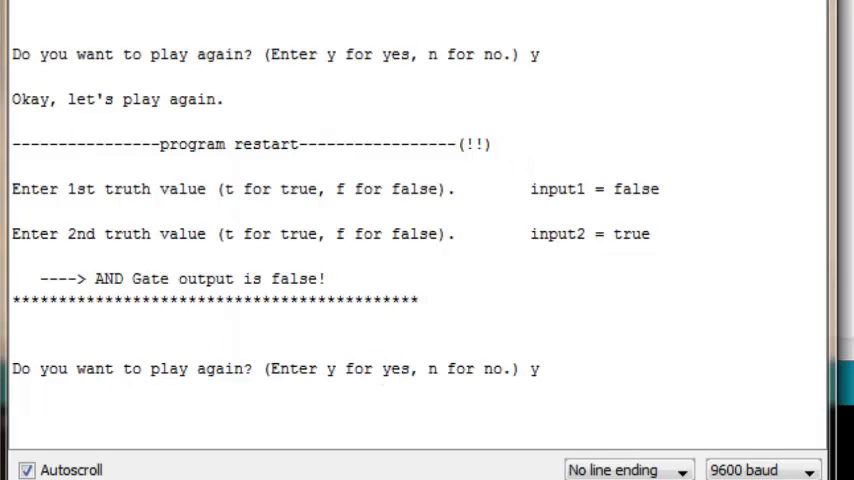
pyautogui.scroll(-3)
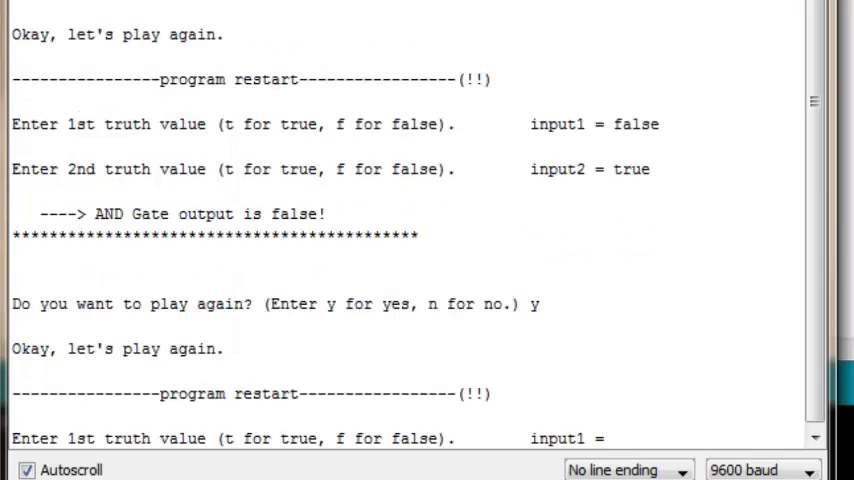
pyautogui.moveTo(663, 155)
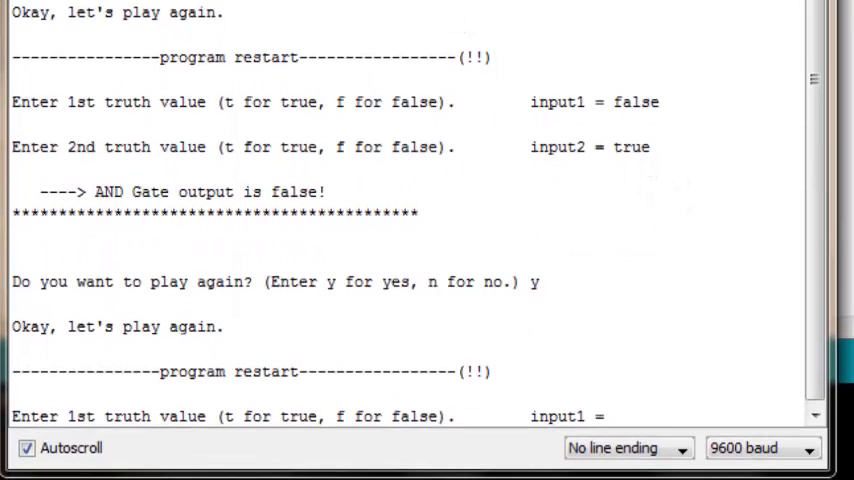
pyautogui.scroll(-3)
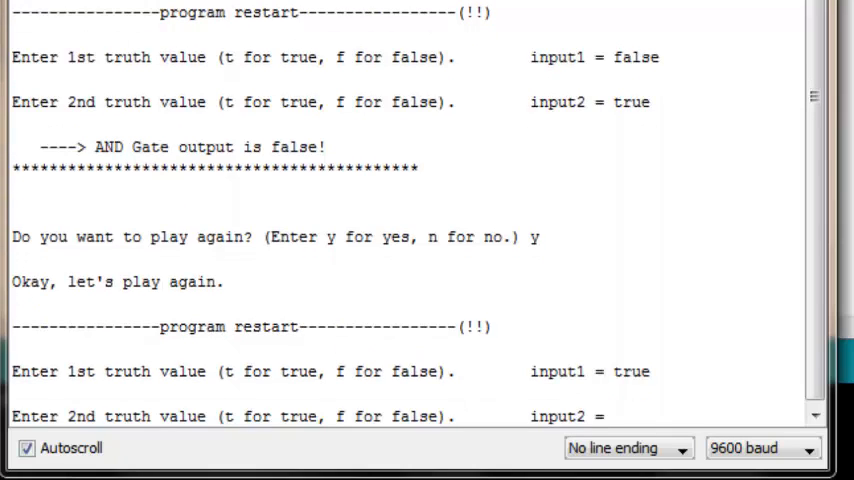
pyautogui.scroll(-3)
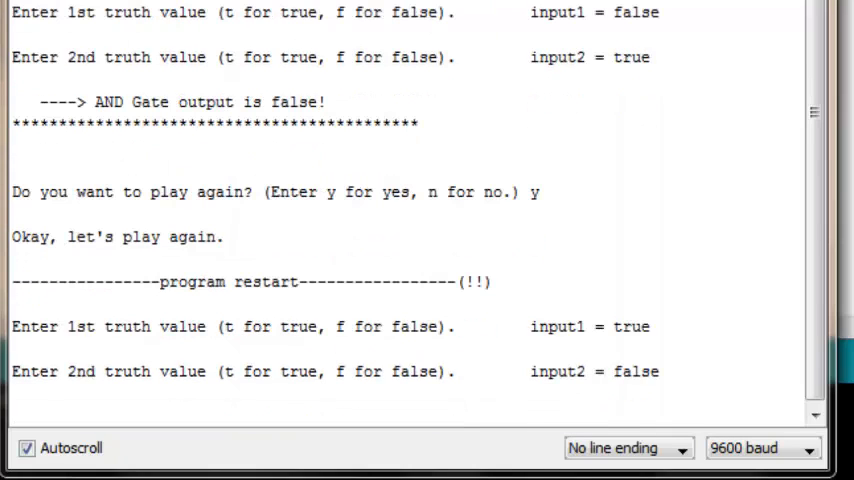
pyautogui.scroll(-3)
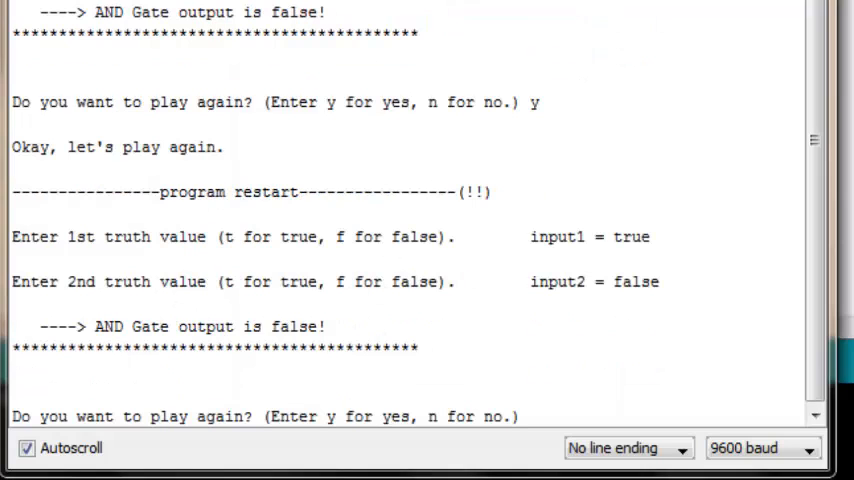
pyautogui.moveTo(220, 446)
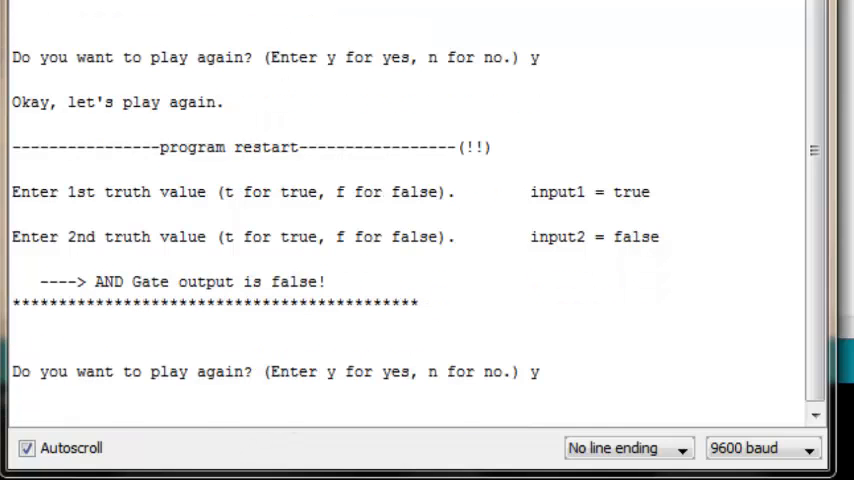
pyautogui.scroll(-3)
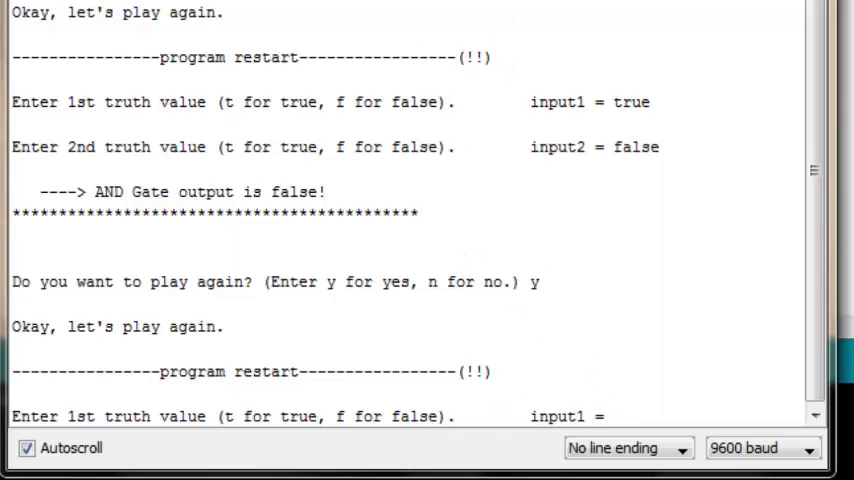
pyautogui.scroll(-3)
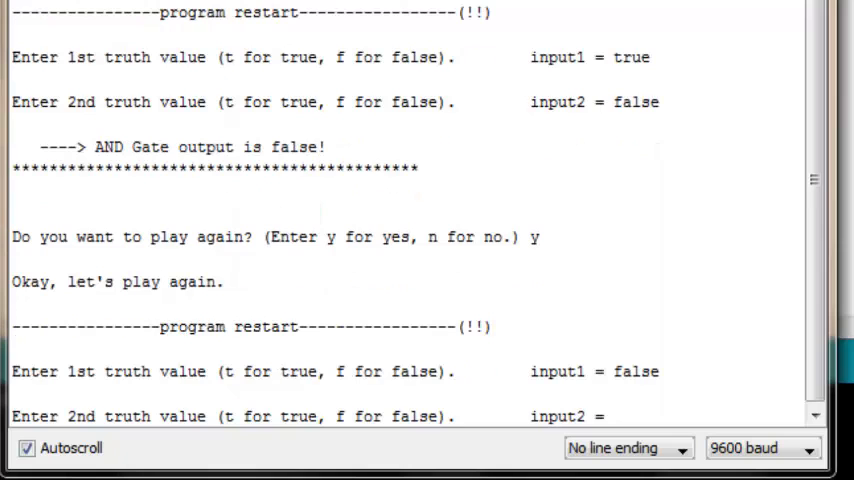
pyautogui.scroll(-3)
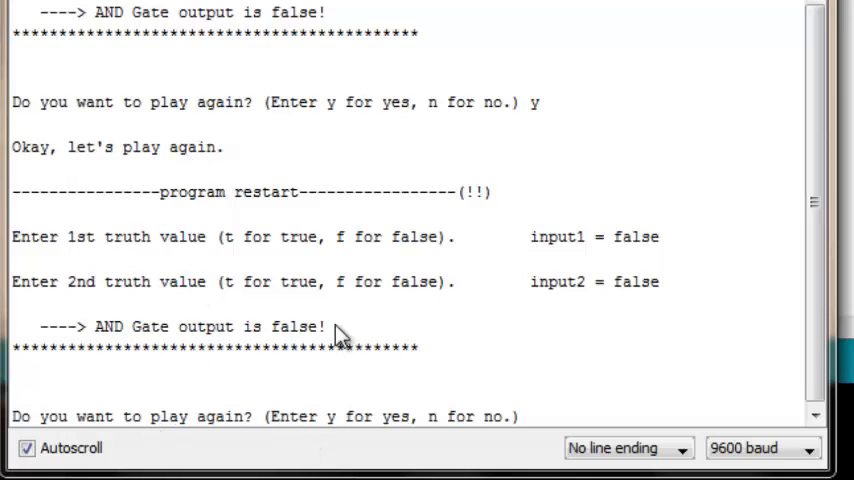
pyautogui.moveTo(515, 235)
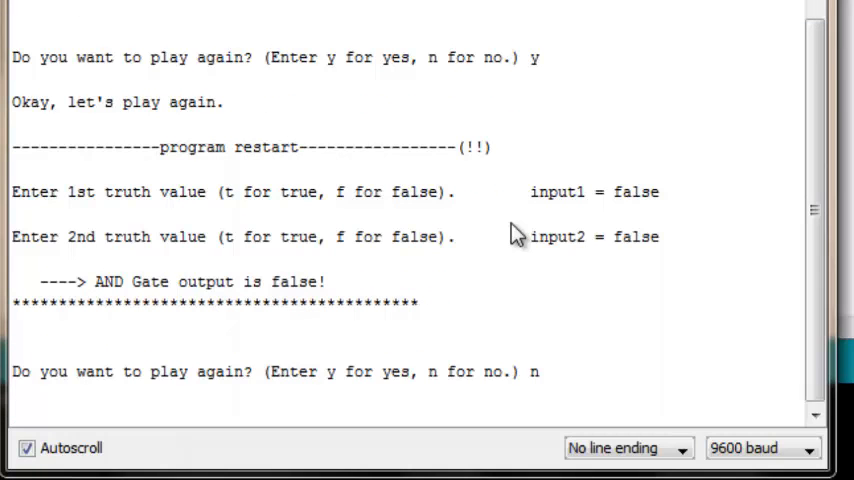
# Scroll to the 'Thanks for playing' program-end message in the Serial Monitor.
pyautogui.scroll(-3)
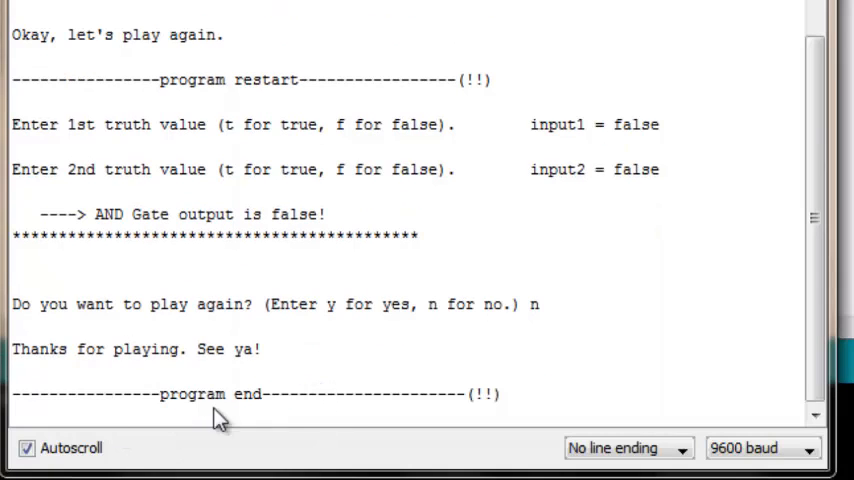
pyautogui.moveTo(508, 235)
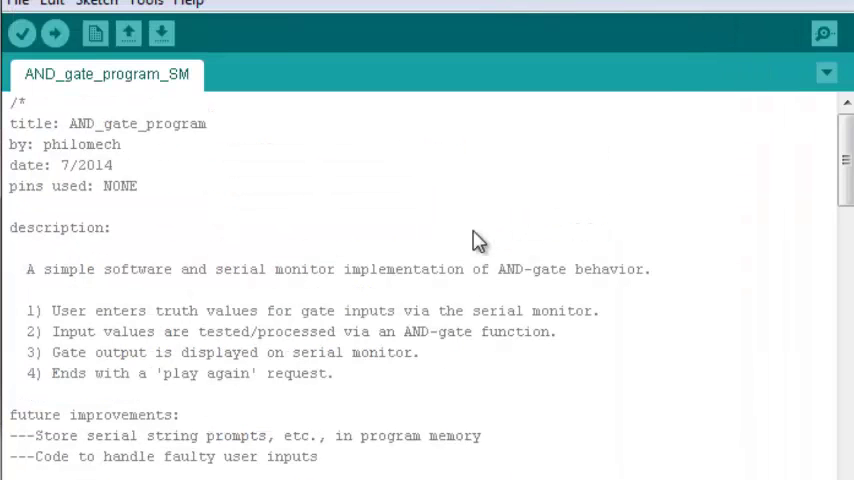
pyautogui.moveTo(350, 418)
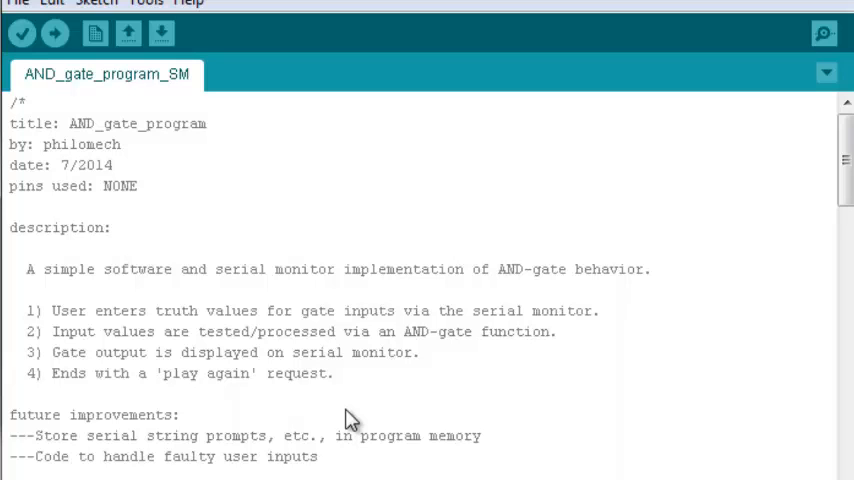
pyautogui.scroll(-3)
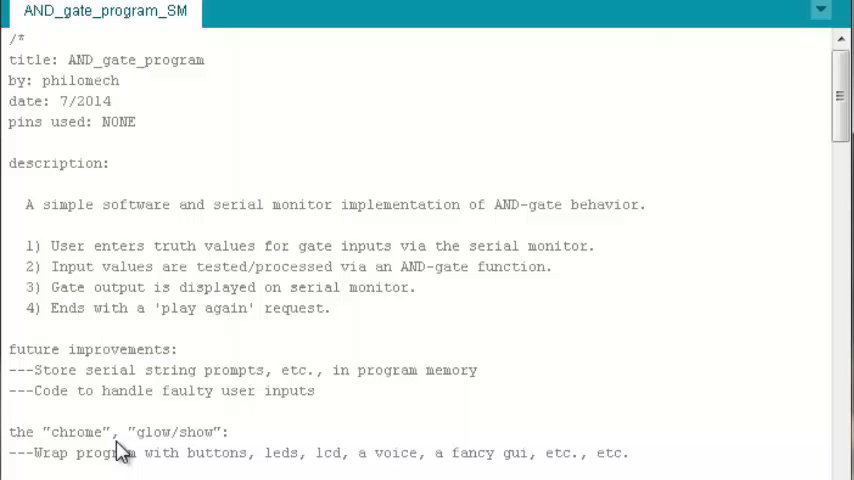
pyautogui.scroll(-3)
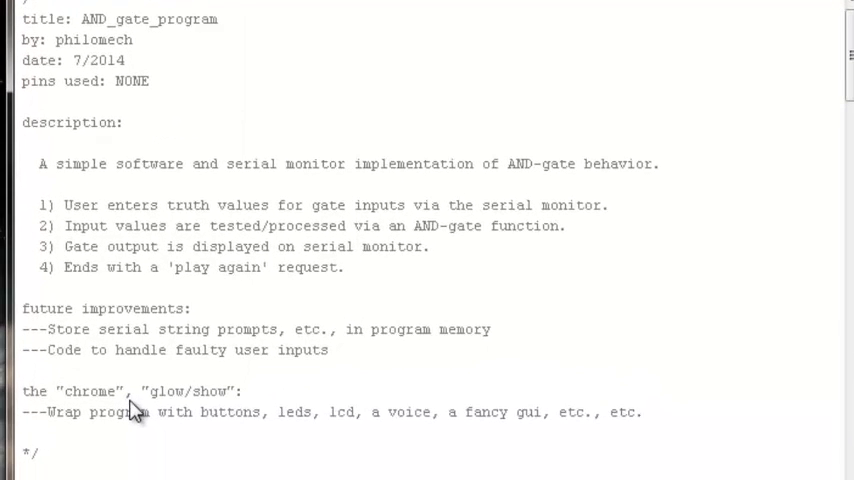
pyautogui.moveTo(470, 330)
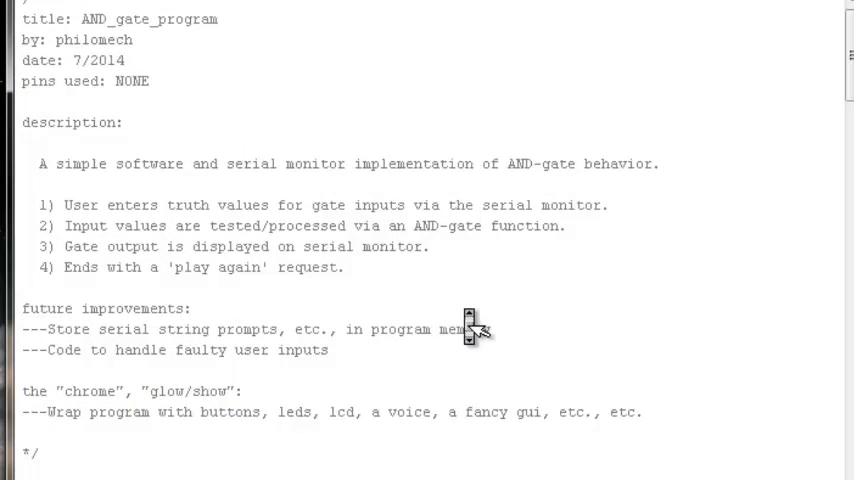
pyautogui.scroll(-3)
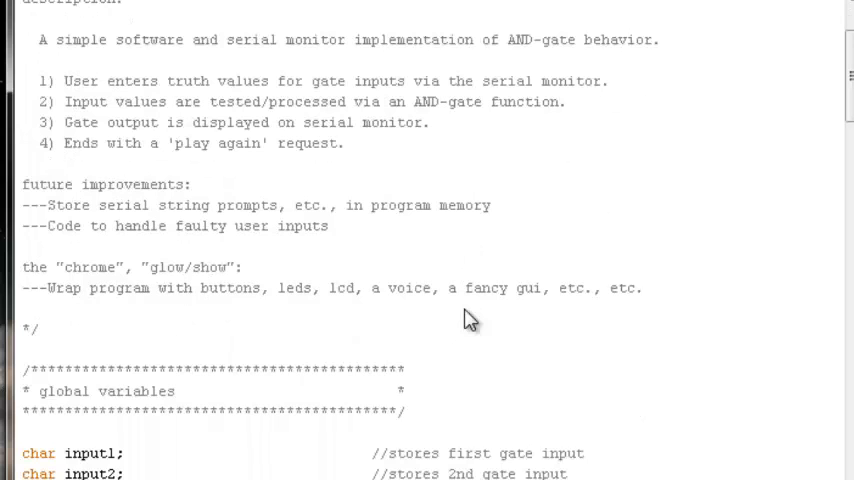
pyautogui.moveTo(287, 332)
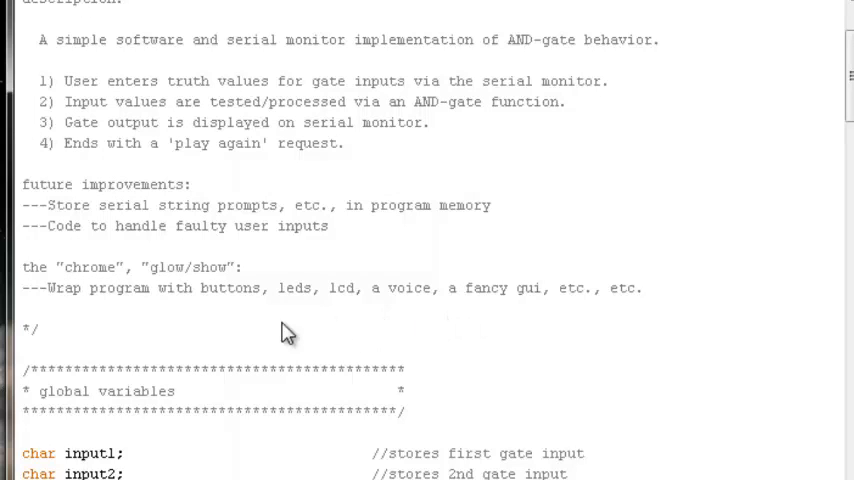
pyautogui.moveTo(218, 307)
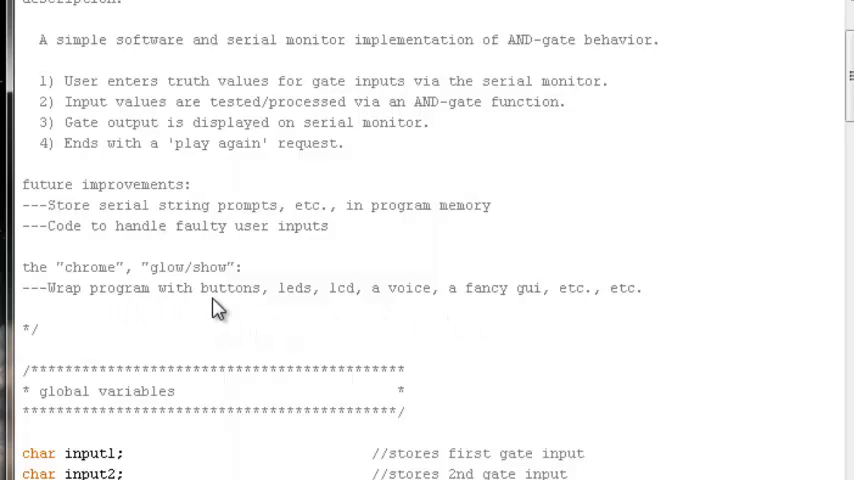
pyautogui.moveTo(232, 305)
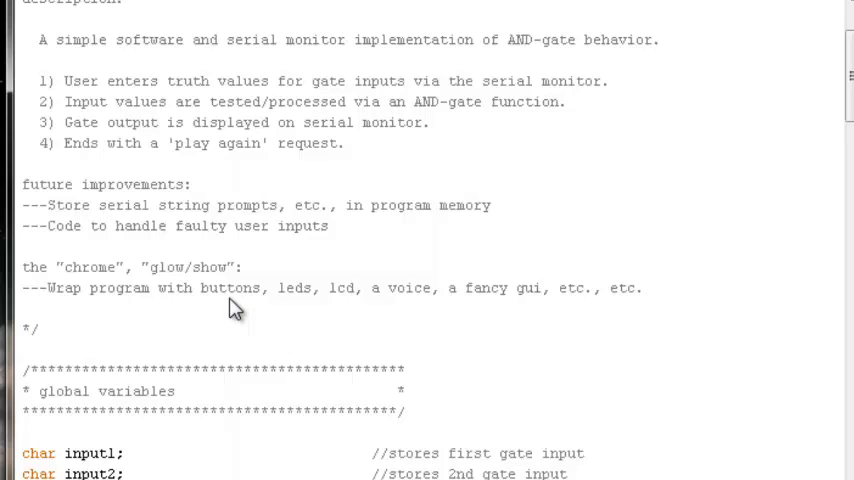
pyautogui.moveTo(202, 324)
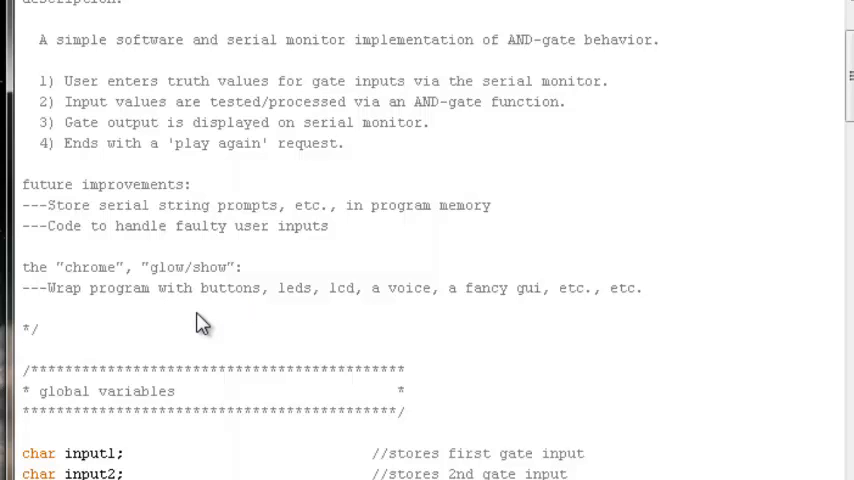
pyautogui.moveTo(310, 309)
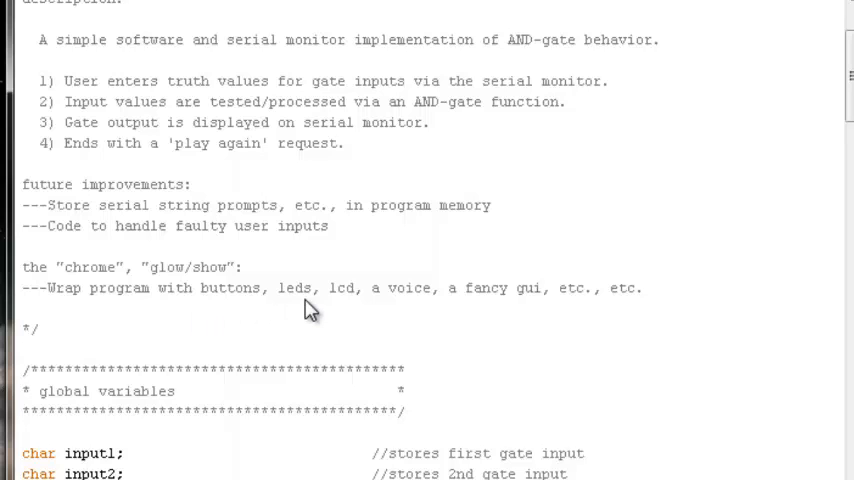
pyautogui.moveTo(340, 305)
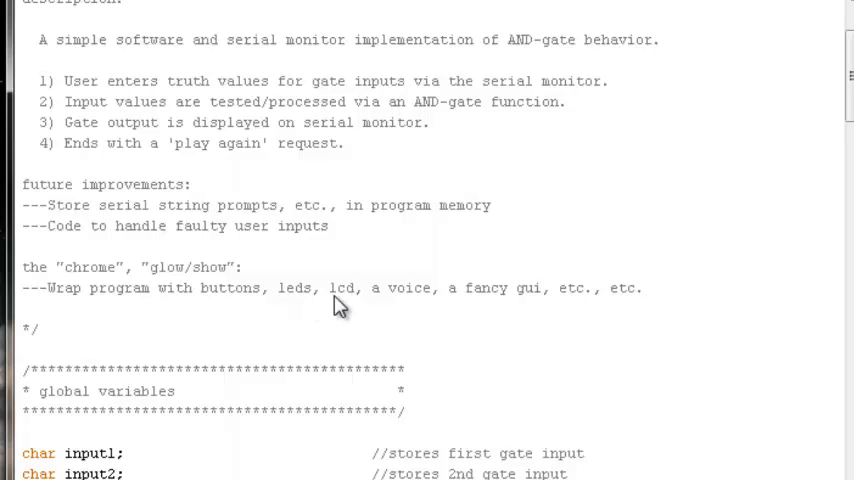
pyautogui.moveTo(352, 300)
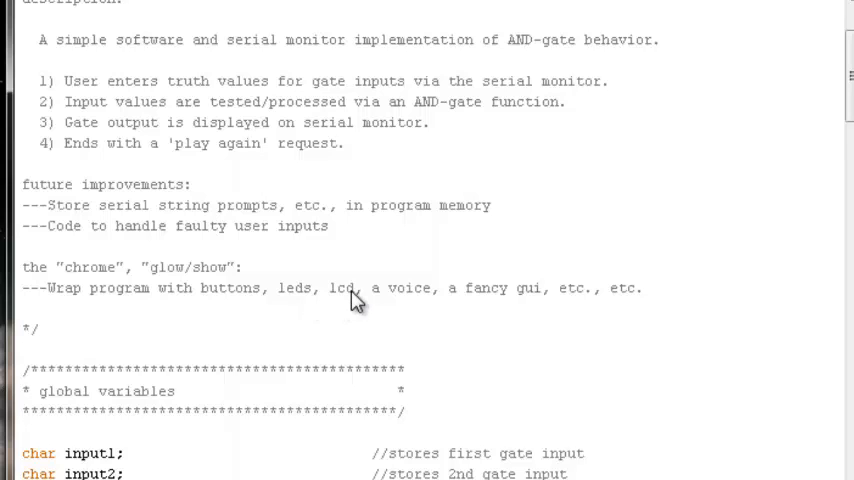
pyautogui.moveTo(415, 310)
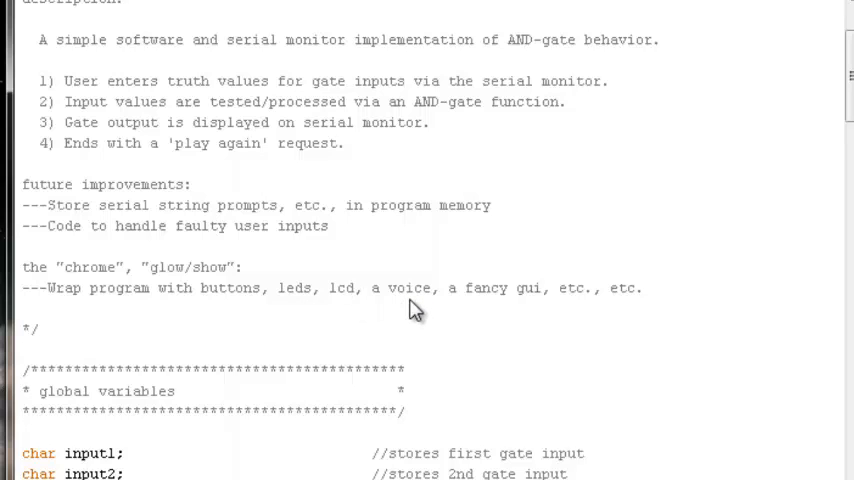
pyautogui.moveTo(518, 304)
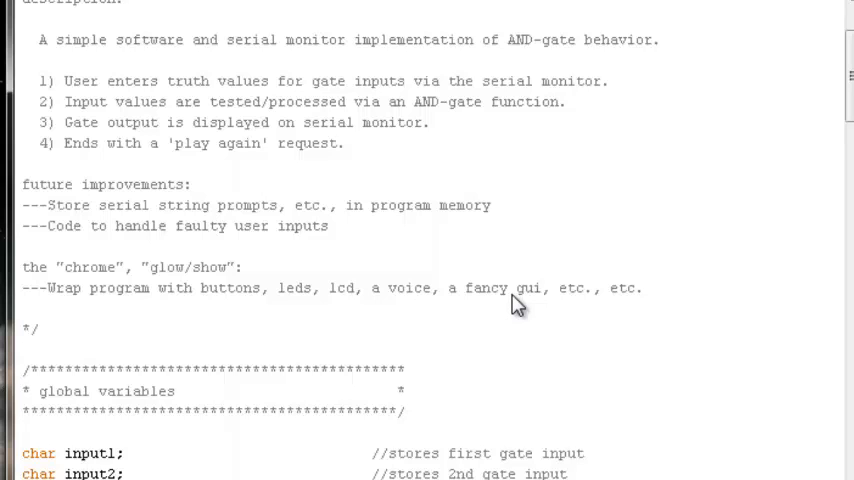
pyautogui.moveTo(400, 303)
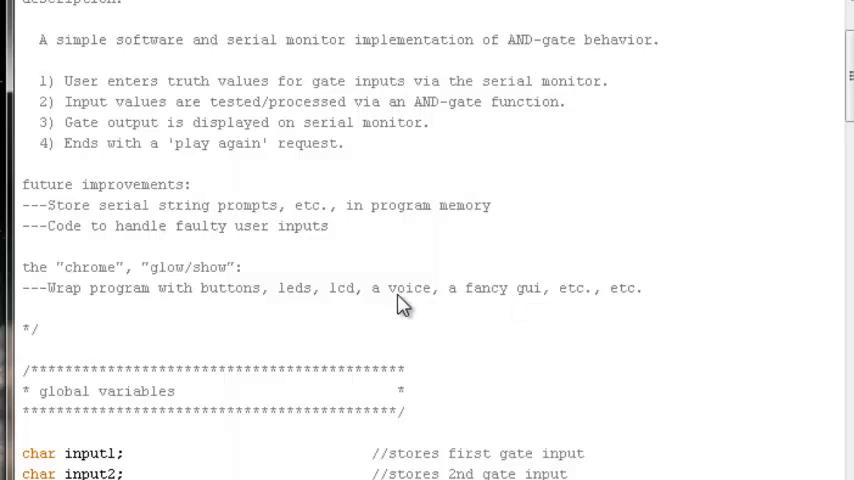
pyautogui.moveTo(701, 300)
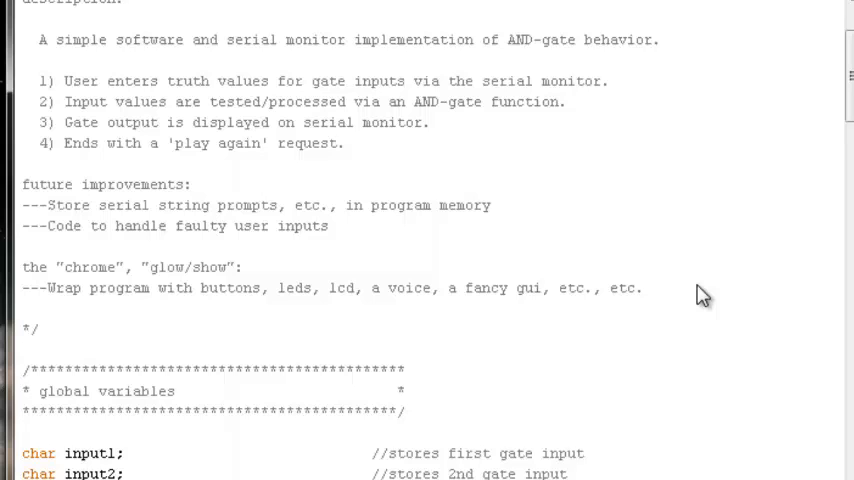
pyautogui.moveTo(504, 321)
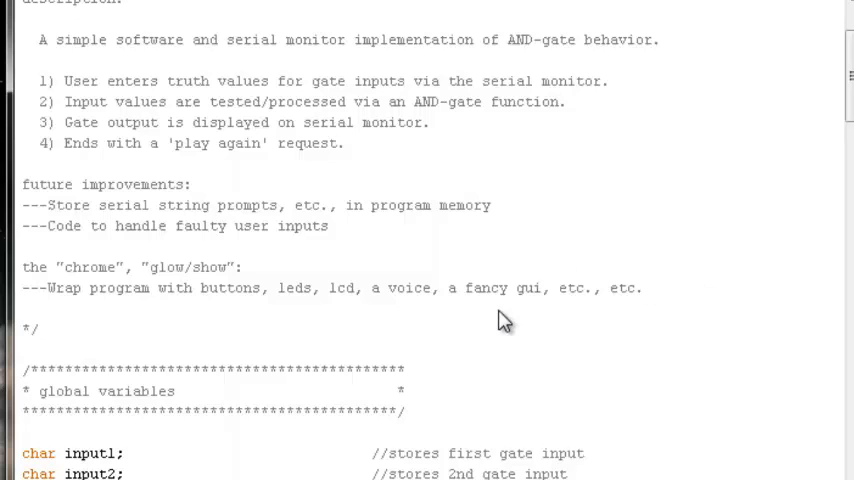
pyautogui.scroll(3)
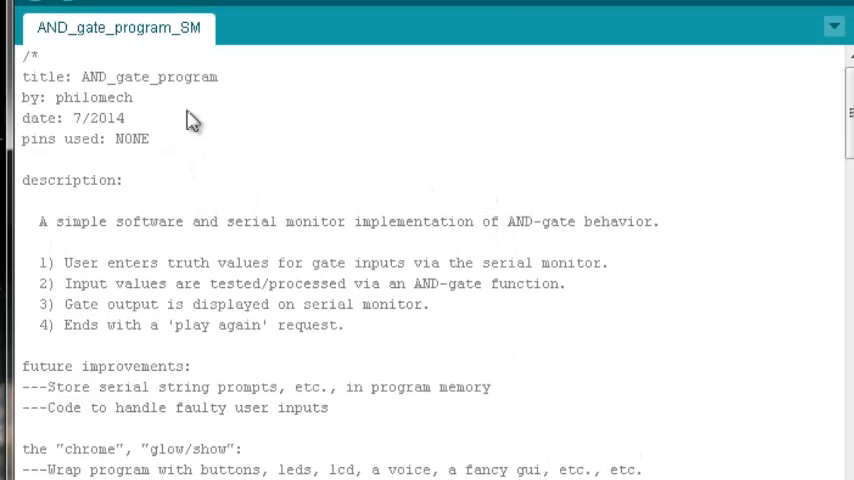
pyautogui.moveTo(348, 155)
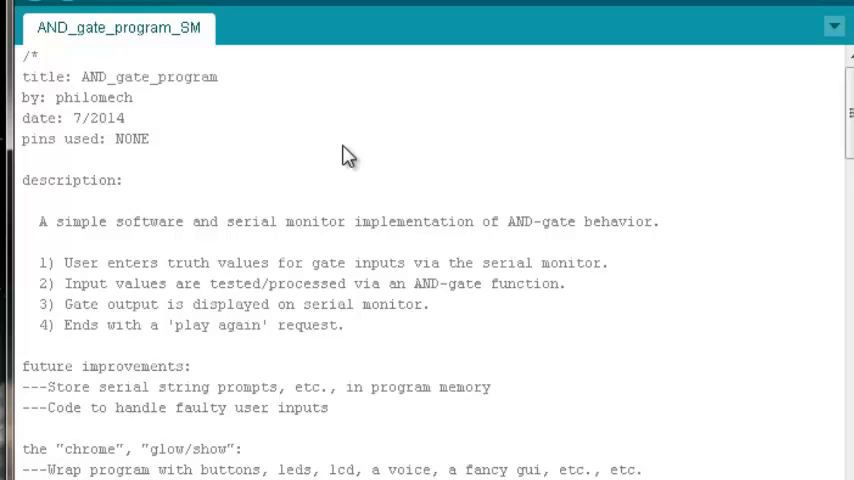
pyautogui.moveTo(414, 138)
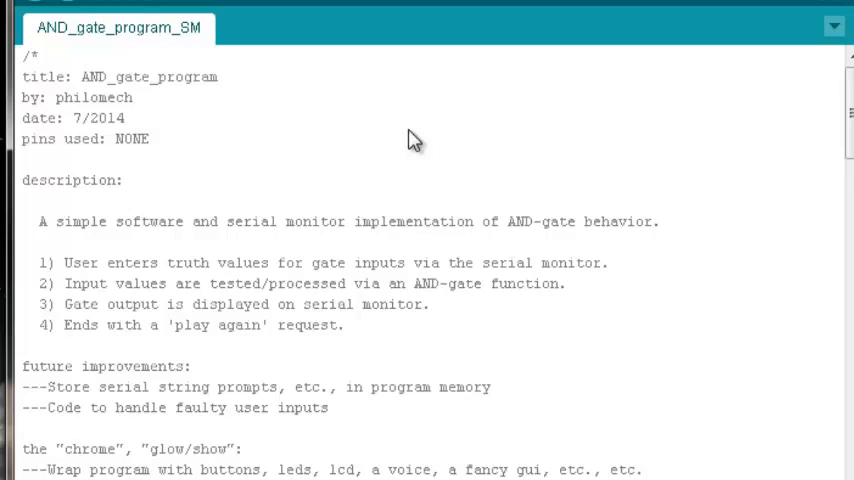
pyautogui.moveTo(207, 115)
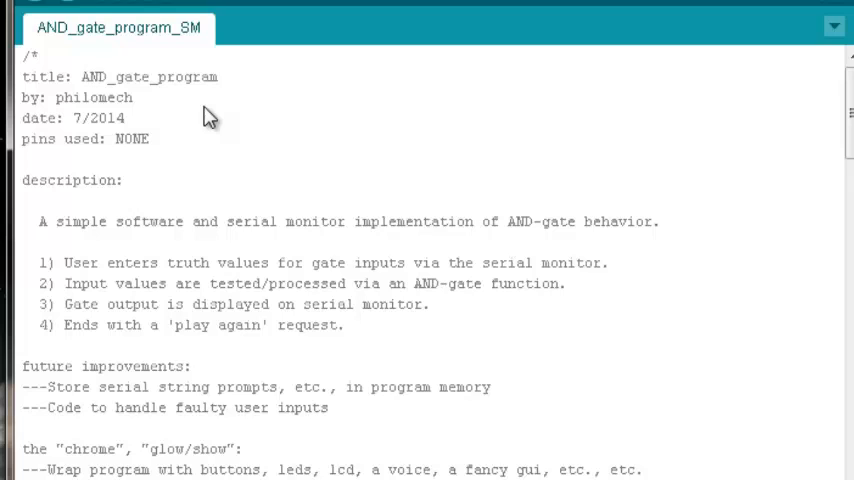
pyautogui.moveTo(228, 147)
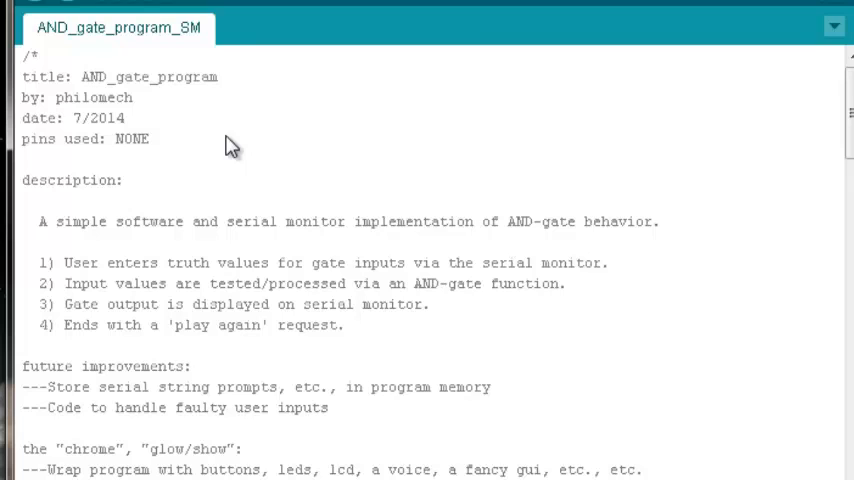
pyautogui.moveTo(487, 383)
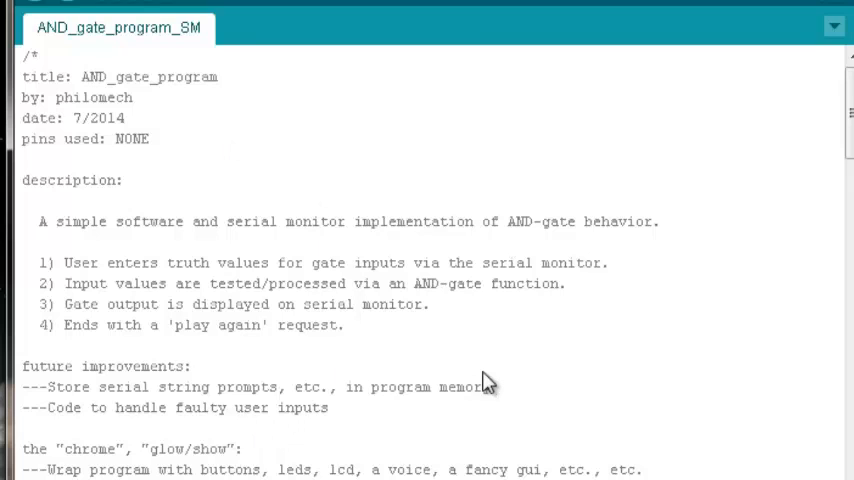